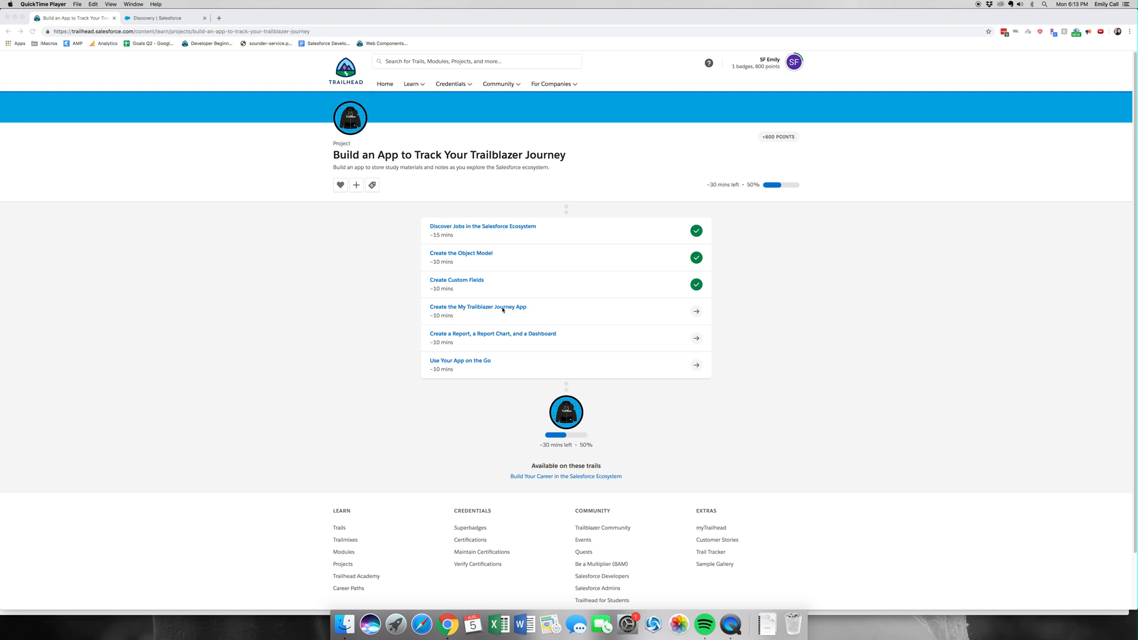
- Expand the 'Create the My Trailblazer Journey App' unit and review its app and discovery-record instructions
{"action": "left_click", "coordinate": [478, 307]}
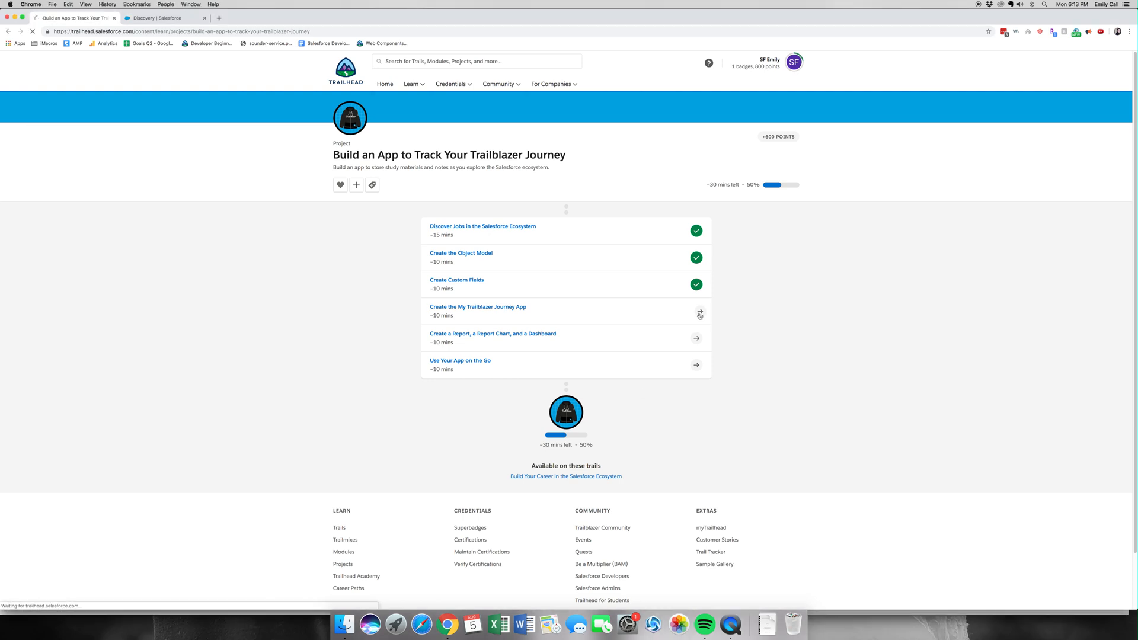
{"action": "left_click", "coordinate": [478, 306]}
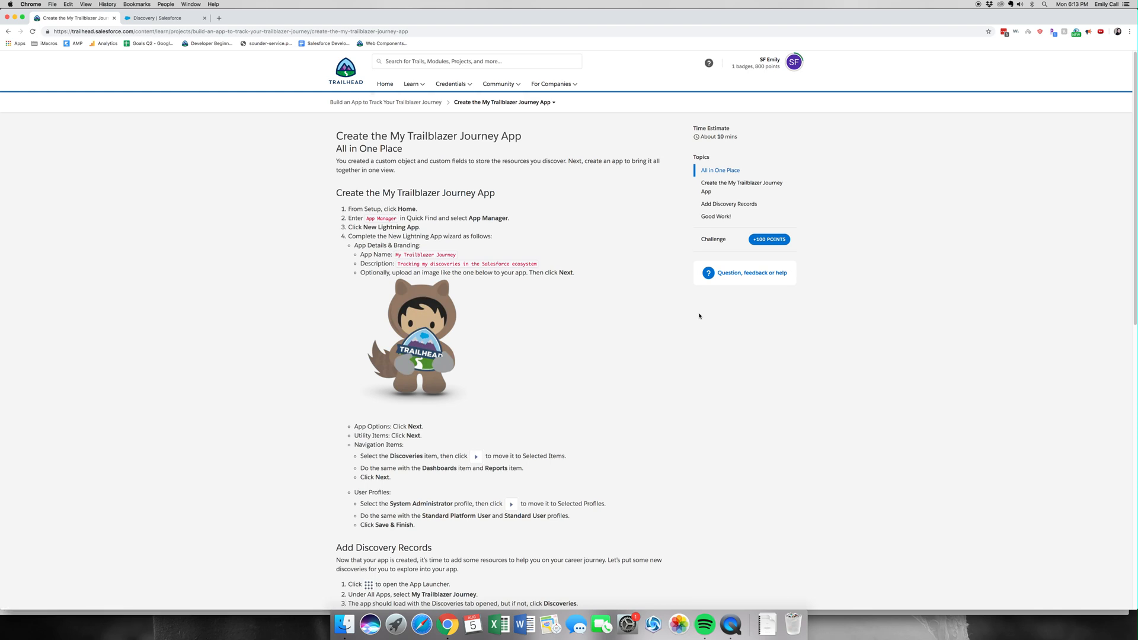
{"action": "mouse_move", "coordinate": [494, 190]}
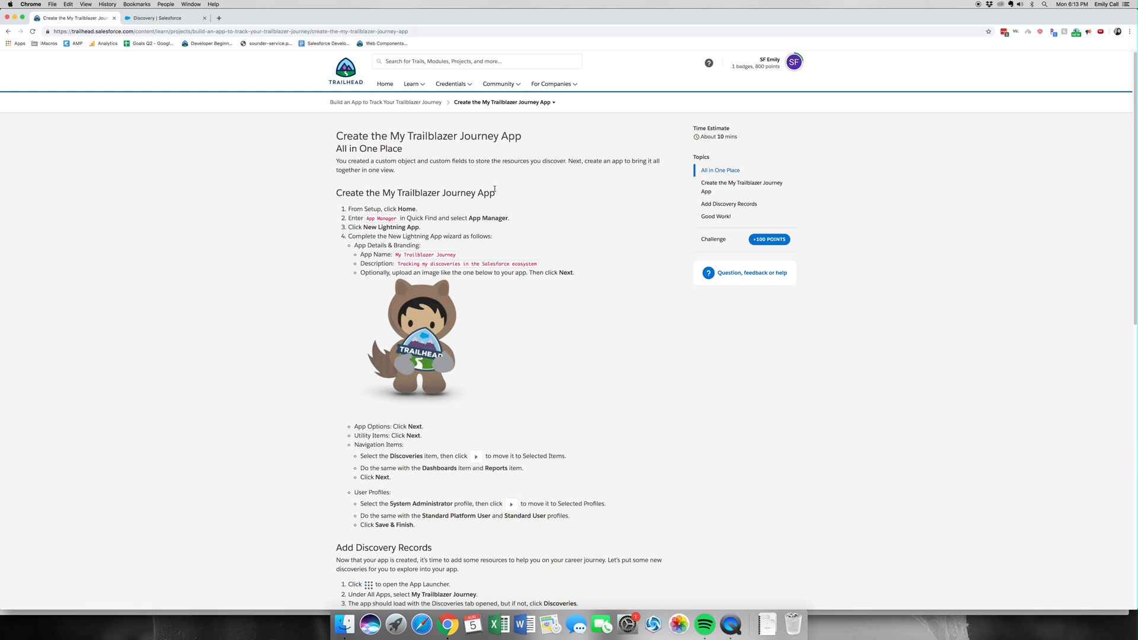
{"action": "scroll", "scroll_direction": "down", "scroll_amount": 3}
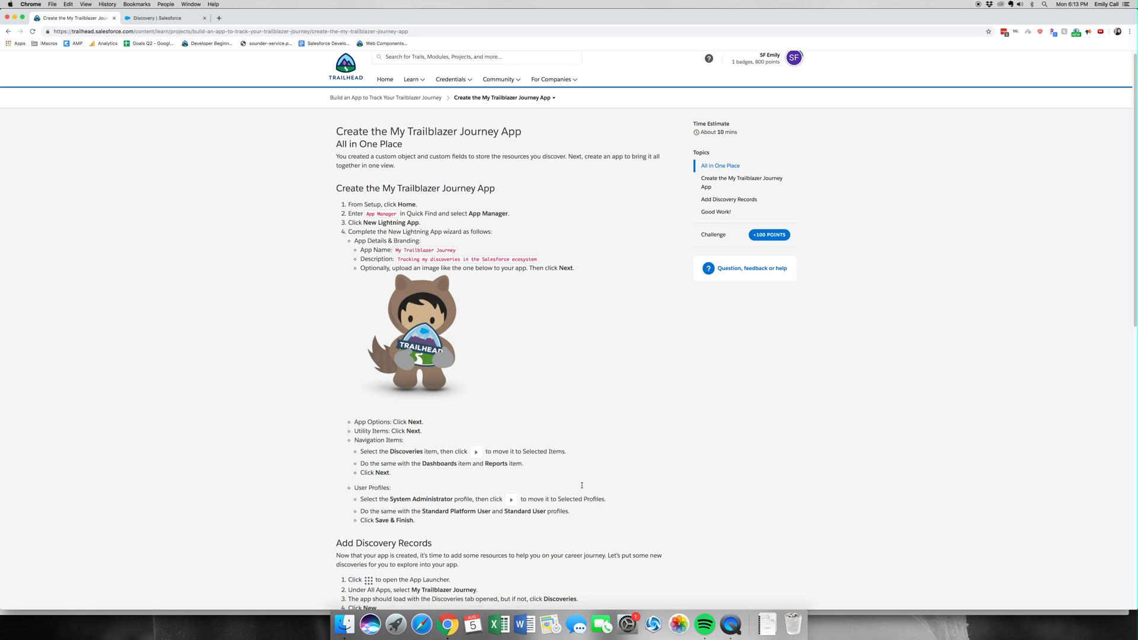
{"action": "scroll", "scroll_direction": "down", "scroll_amount": 3}
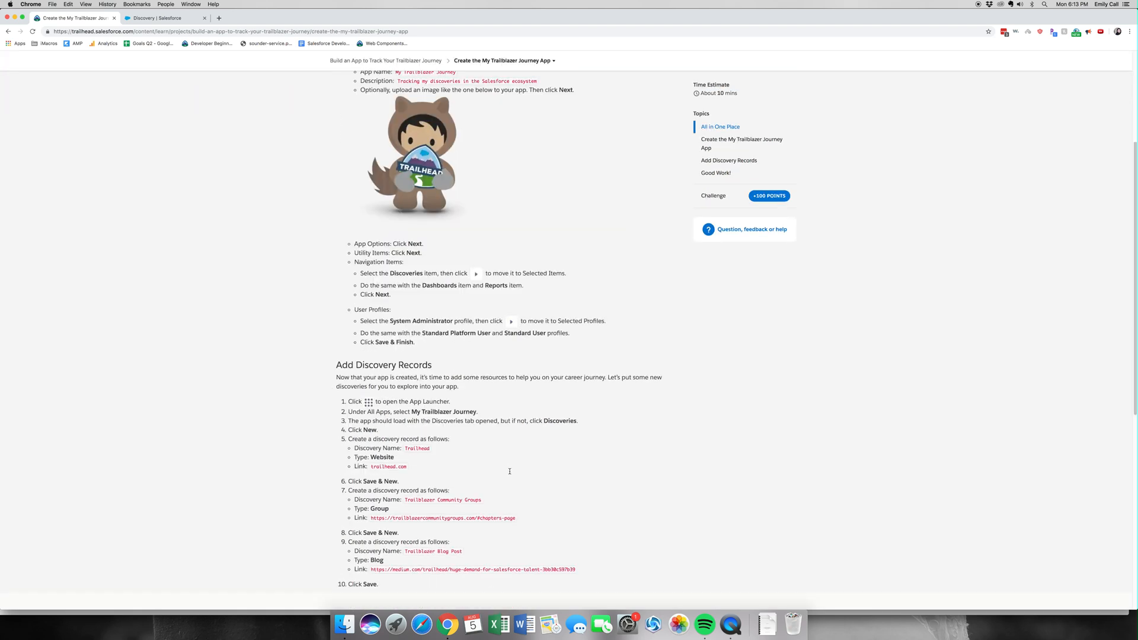
{"action": "scroll", "scroll_direction": "down", "scroll_amount": 3}
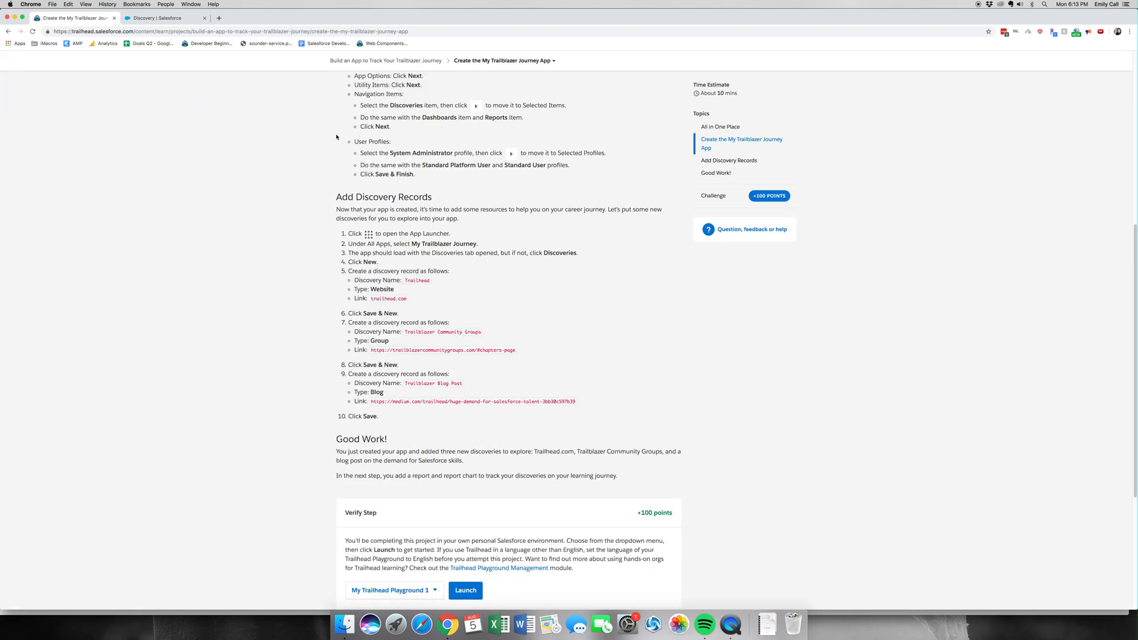
{"action": "scroll", "scroll_direction": "up", "scroll_amount": 3}
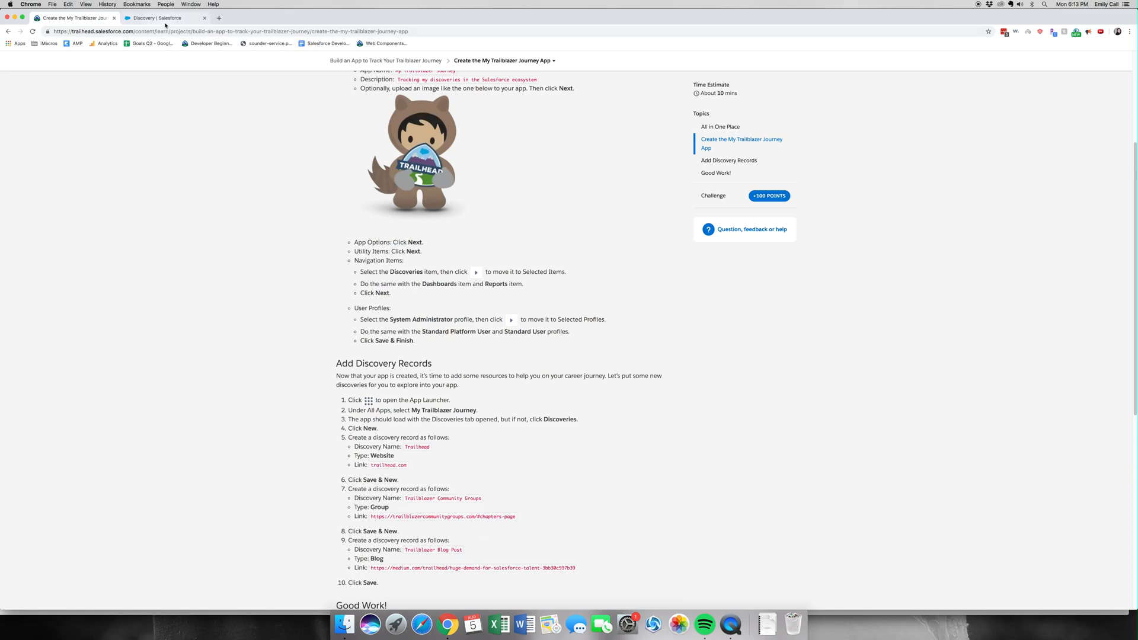
- From Setup Home, find 'App Manager' via Quick Find and show the Lightning Experience App Manager
{"action": "left_click", "coordinate": [154, 17]}
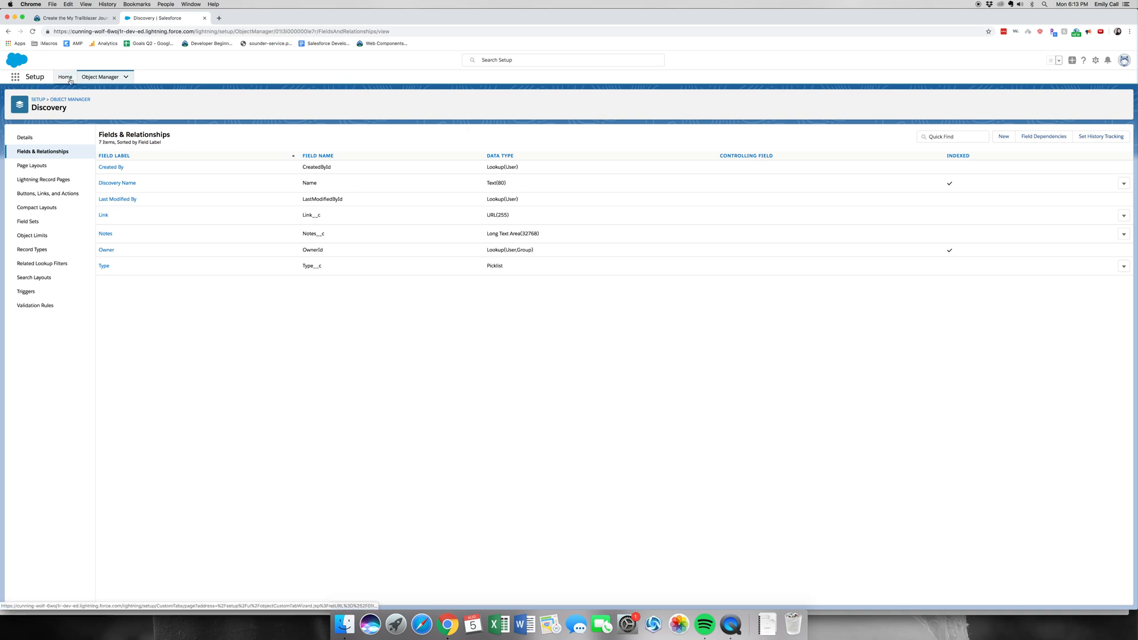
{"action": "left_click", "coordinate": [64, 77]}
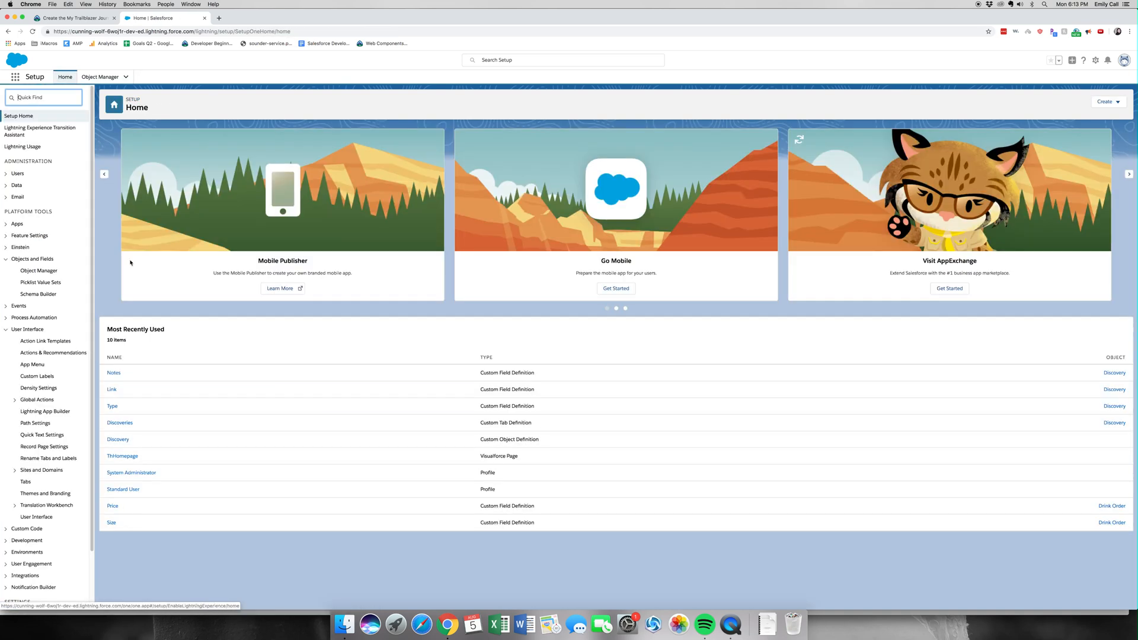
{"action": "type", "text": "A"}
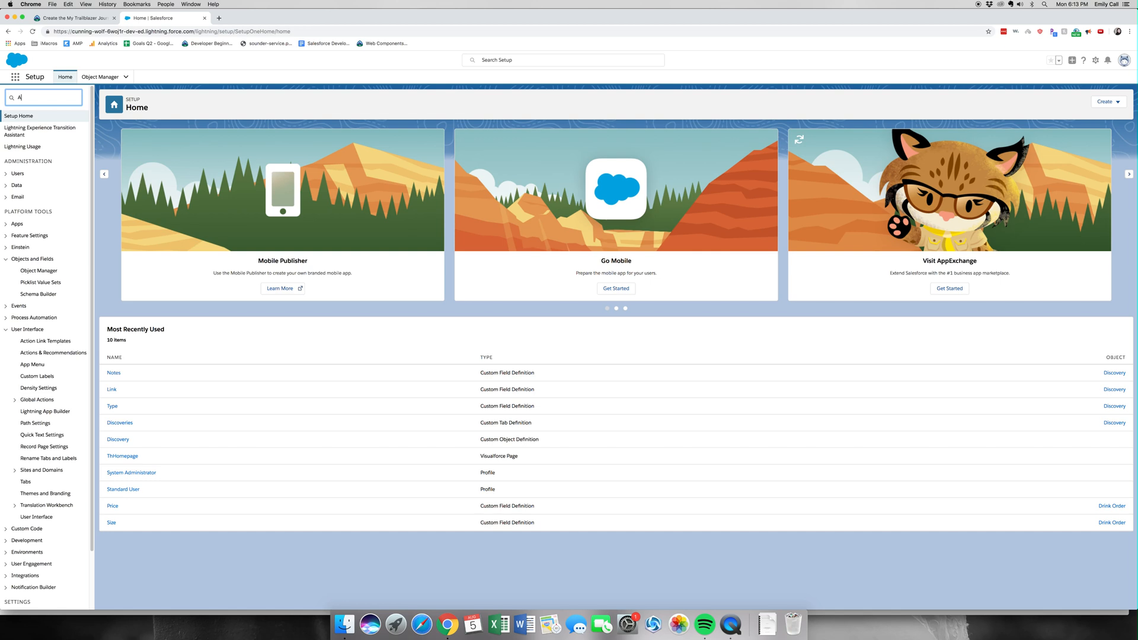
{"action": "type", "text": "pp m"}
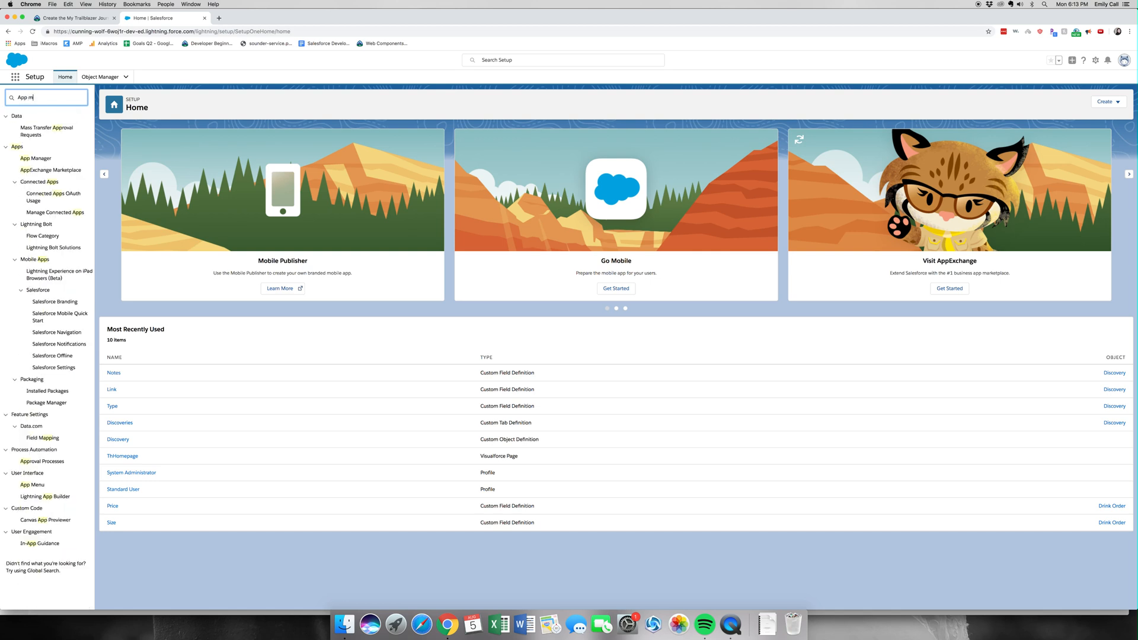
{"action": "type", "text": "na"}
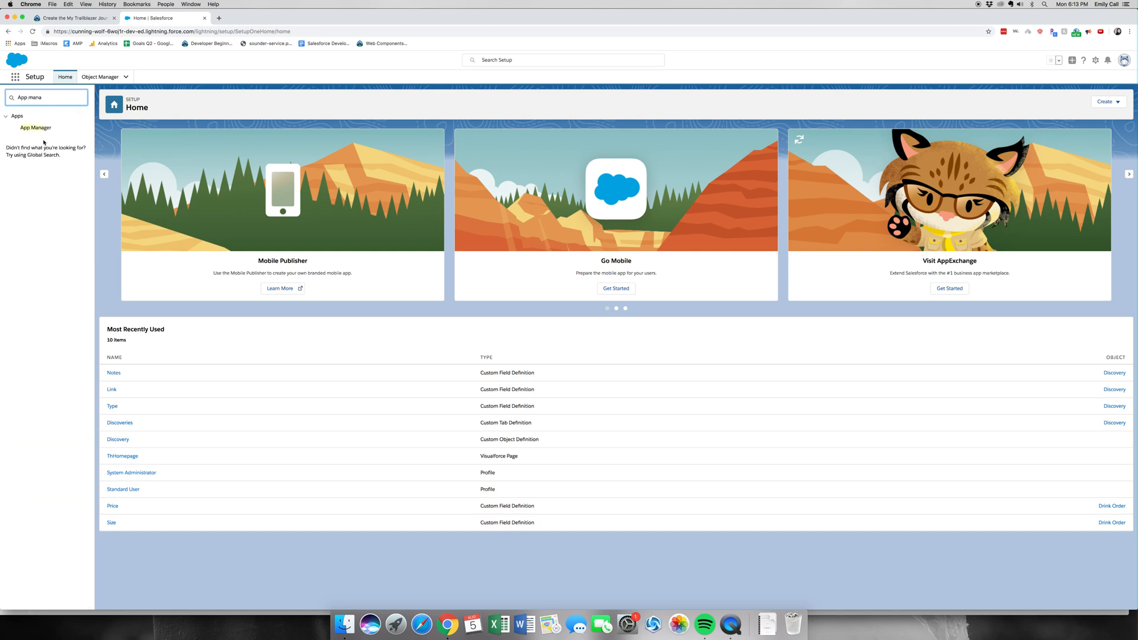
{"action": "left_click", "coordinate": [36, 128]}
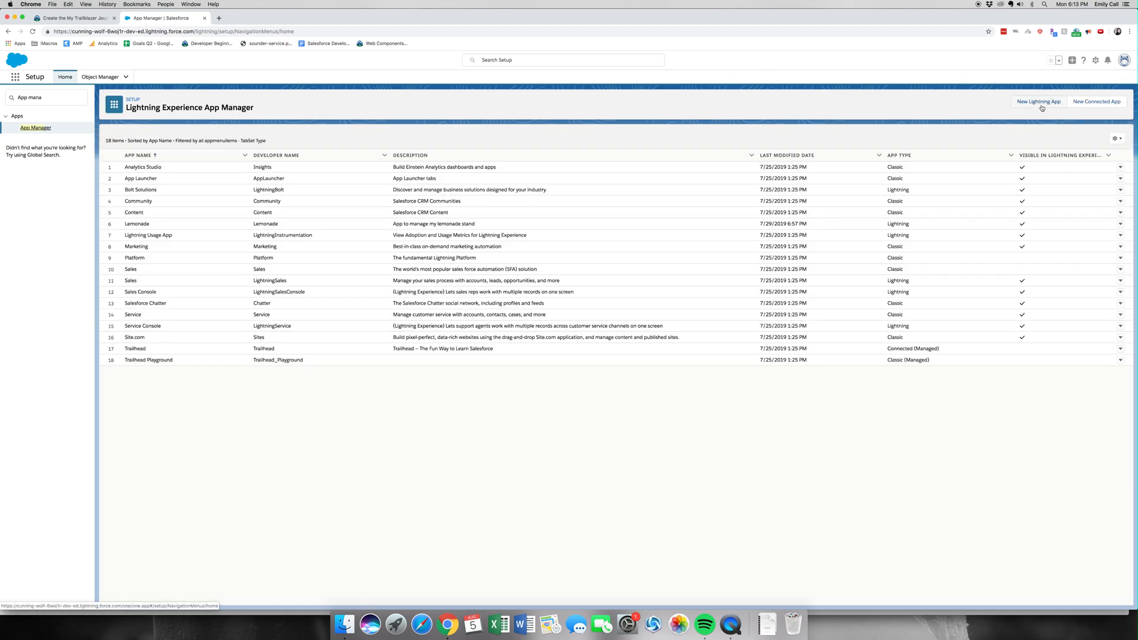
- Begin a new Lightning app named 'My Trailblazer Journey' described as 'Tracking my discoveries in the Salesforce ecosystem'
{"action": "left_click", "coordinate": [1038, 101]}
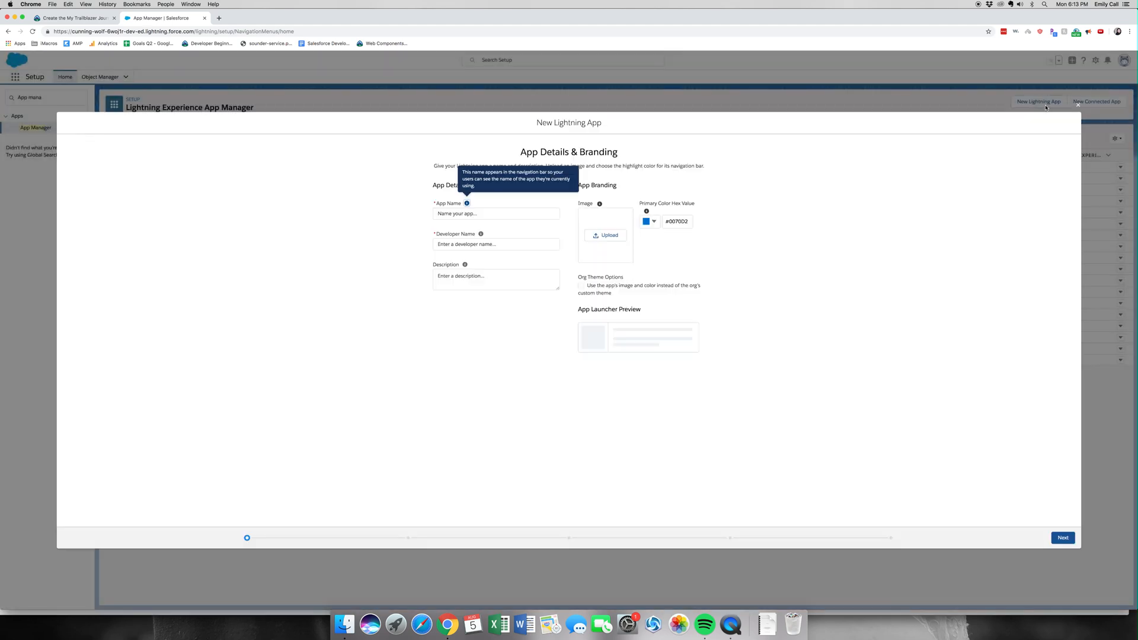
{"action": "left_click", "coordinate": [496, 213]}
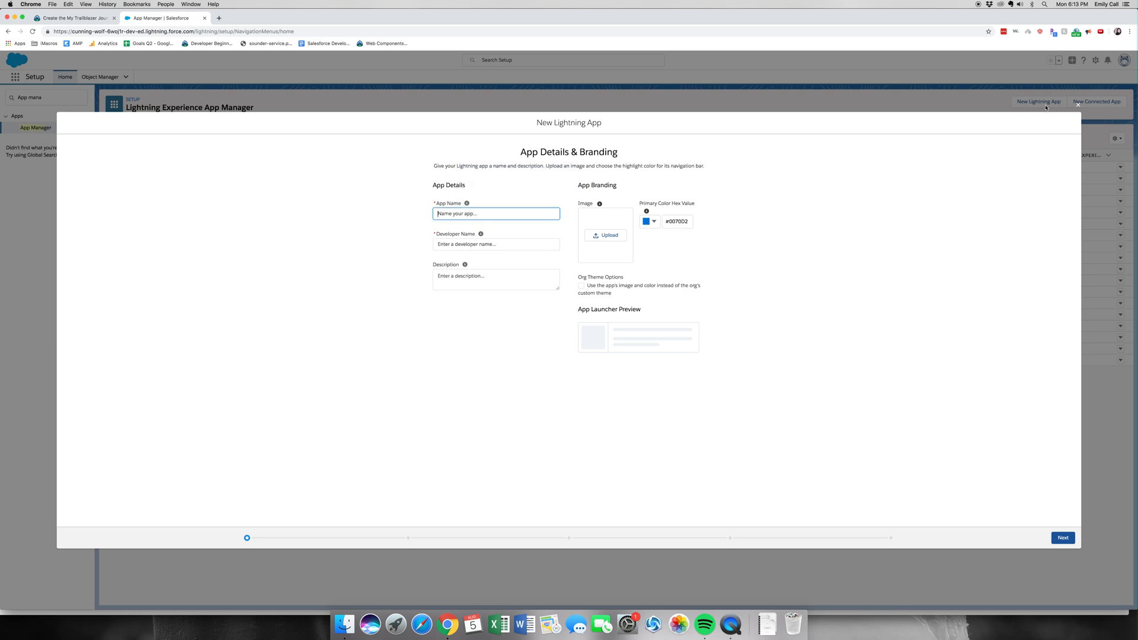
{"action": "type", "text": "My Trai"}
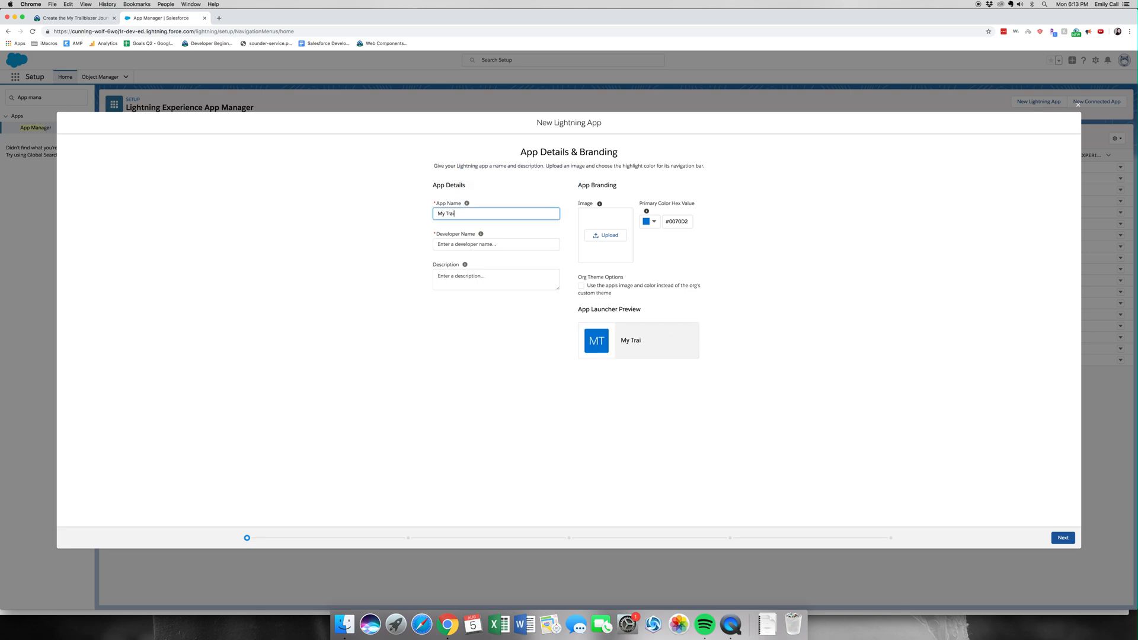
{"action": "type", "text": "lbl"}
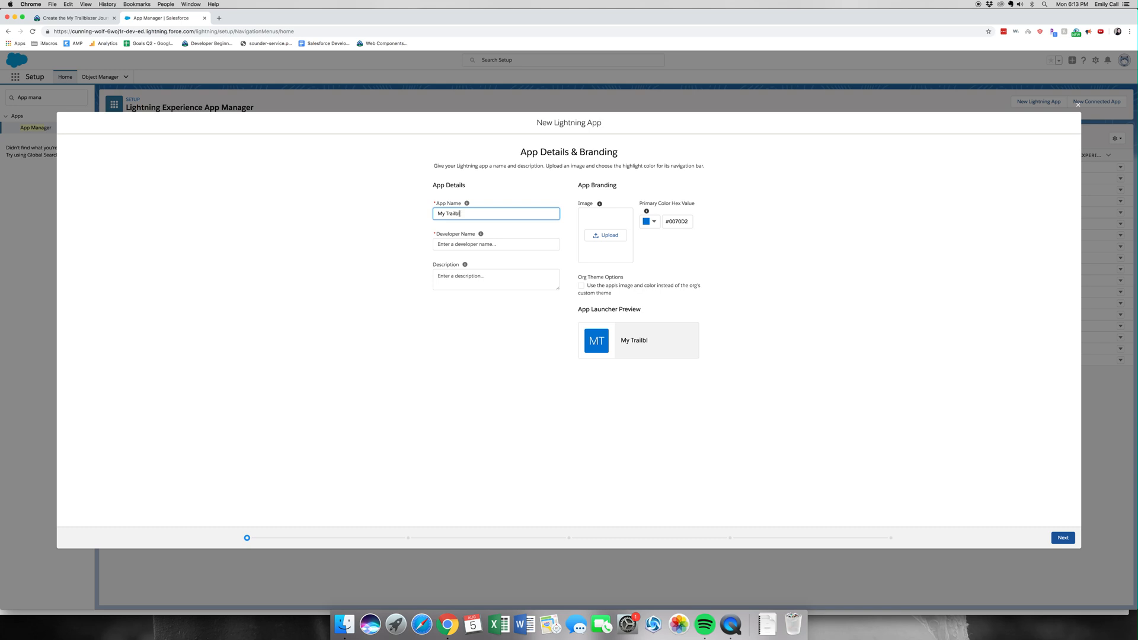
{"action": "type", "text": "azer"}
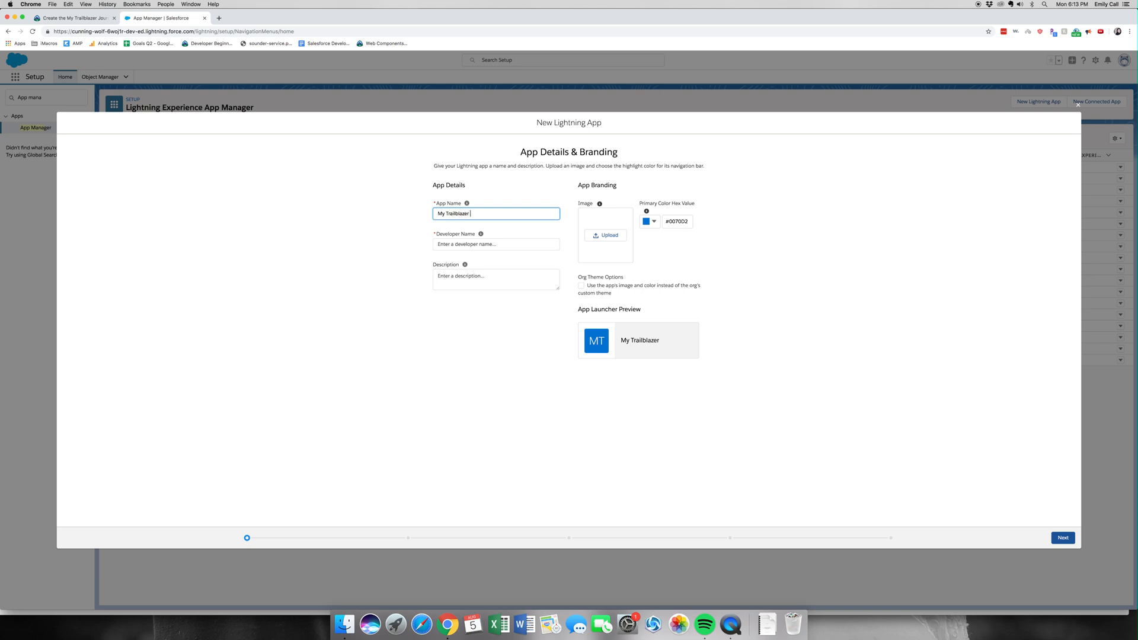
{"action": "type", "text": "Journey"}
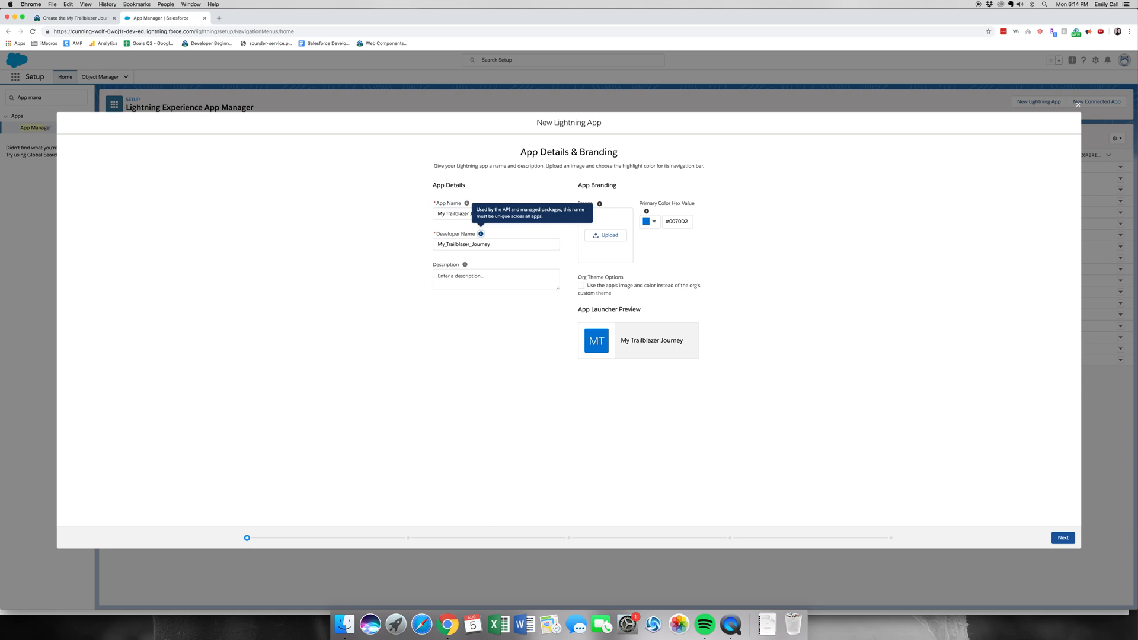
{"action": "left_click", "coordinate": [495, 280]}
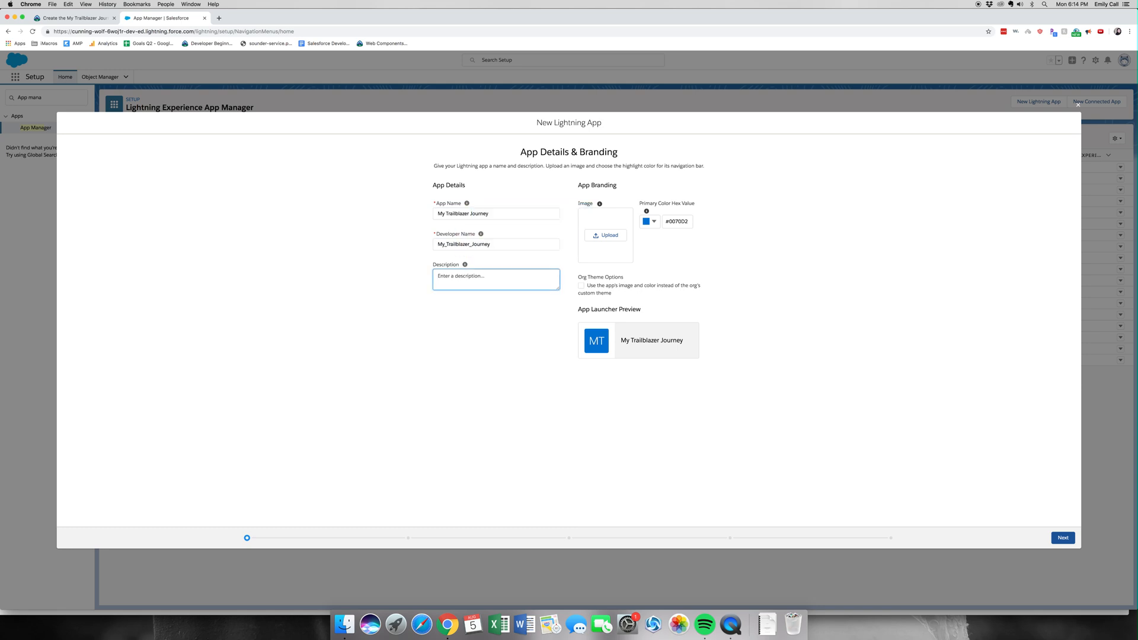
{"action": "type", "text": "Tracking my discoveries in the"}
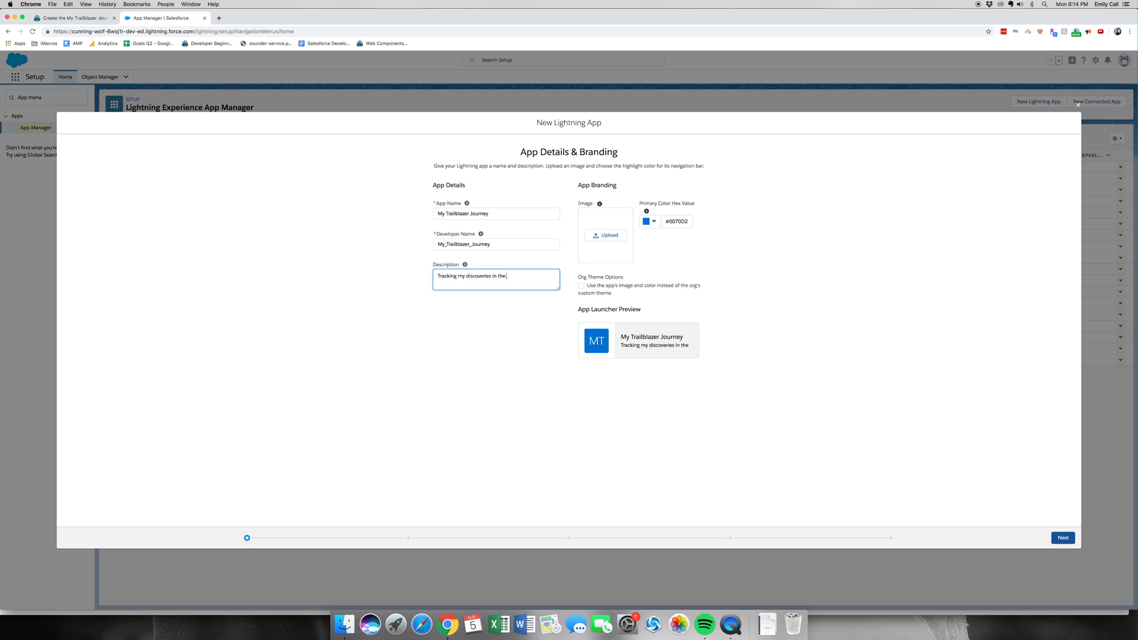
{"action": "type", "text": "Salesforce ecosystem"}
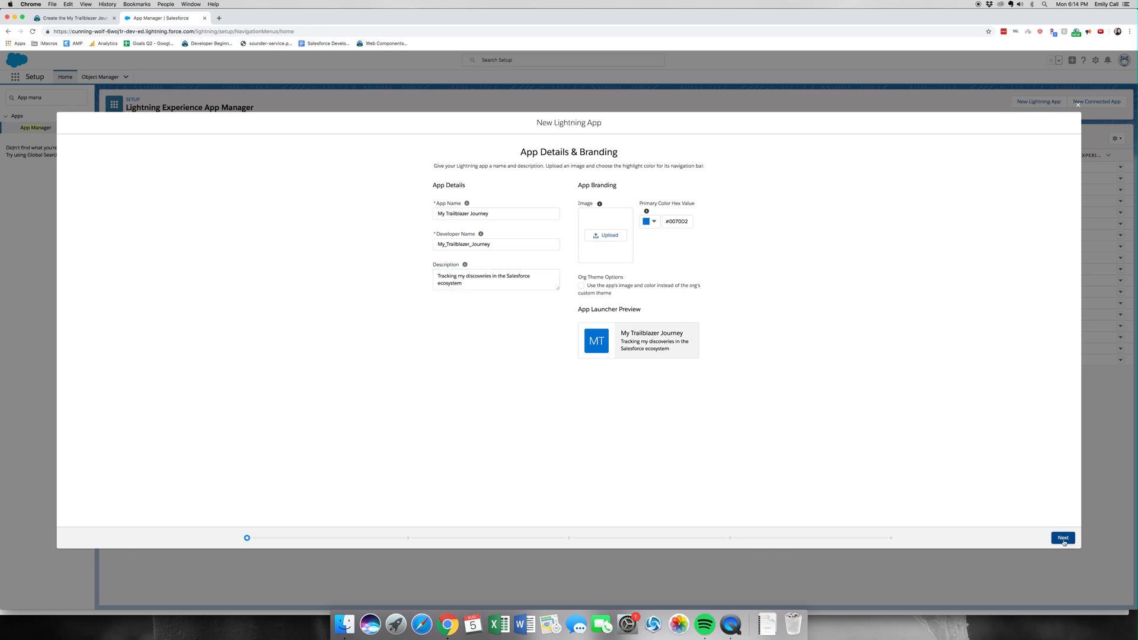
- Accept the default app options and utility items to reach the Navigation Items step
{"action": "left_click", "coordinate": [1063, 538]}
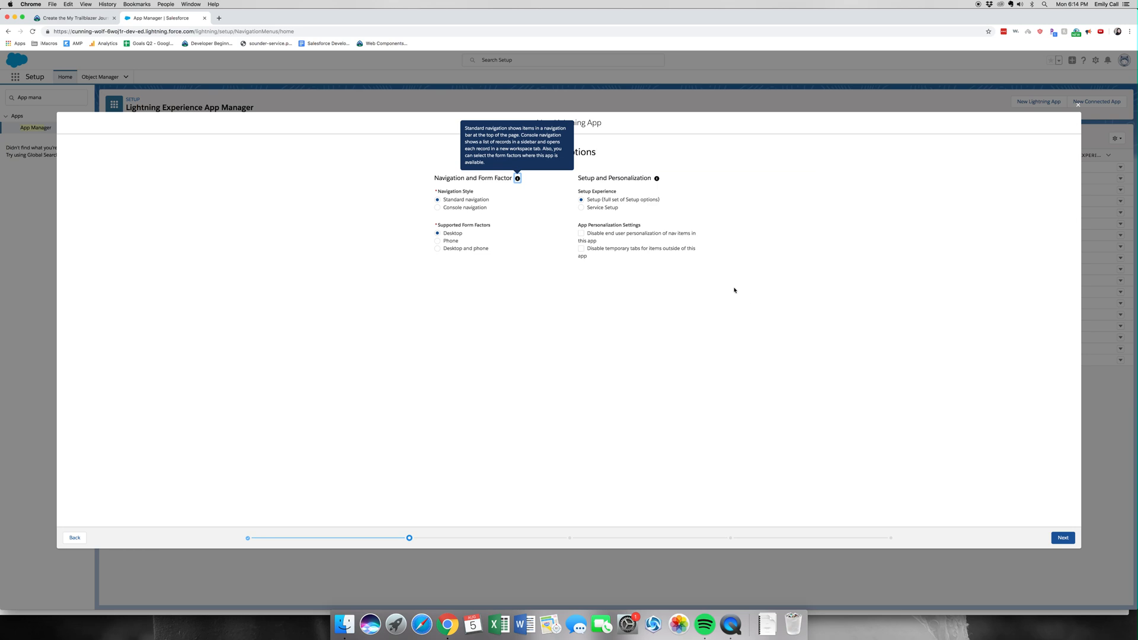
{"action": "left_click", "coordinate": [1062, 537]}
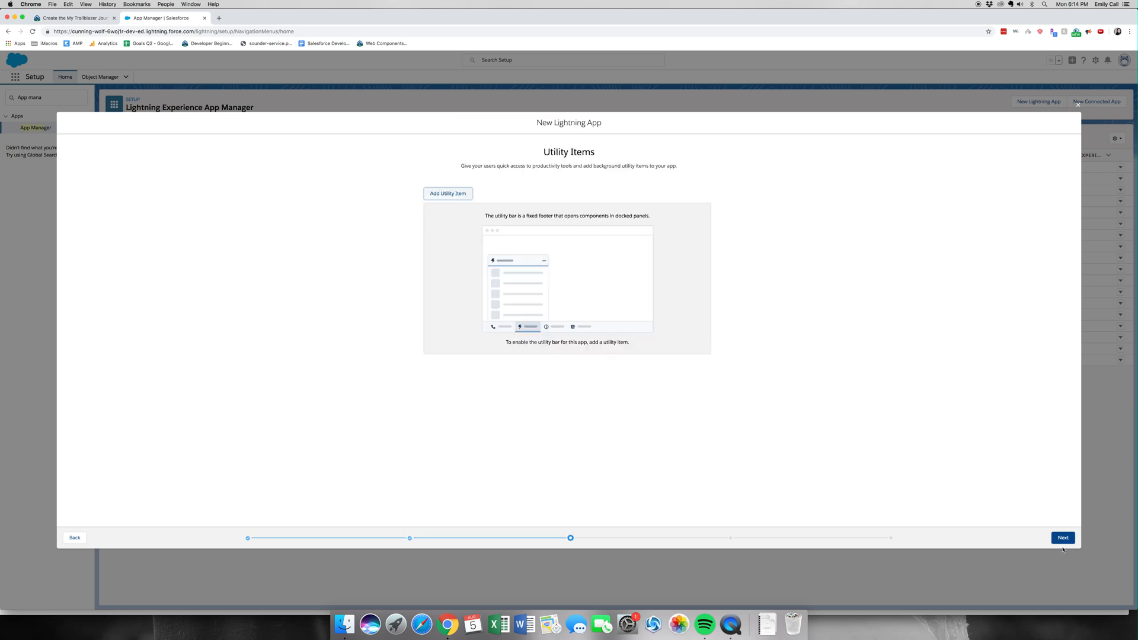
{"action": "left_click", "coordinate": [1062, 537]}
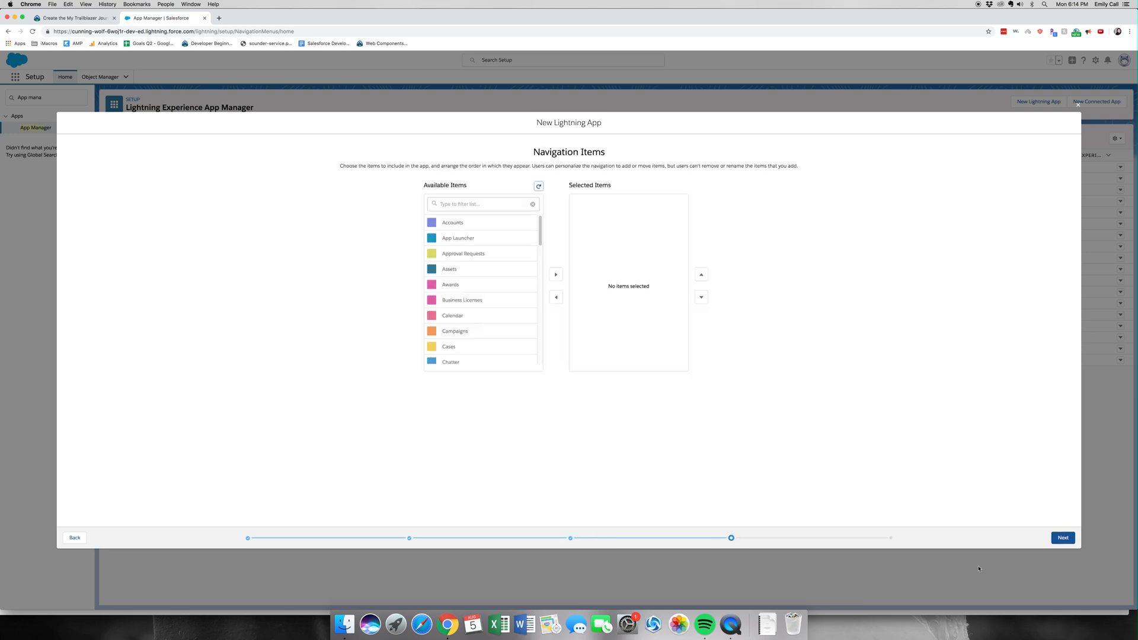
- Add Discoveries, Reports and Dashboards as navigation items and continue to User Profiles
{"action": "left_click", "coordinate": [483, 204]}
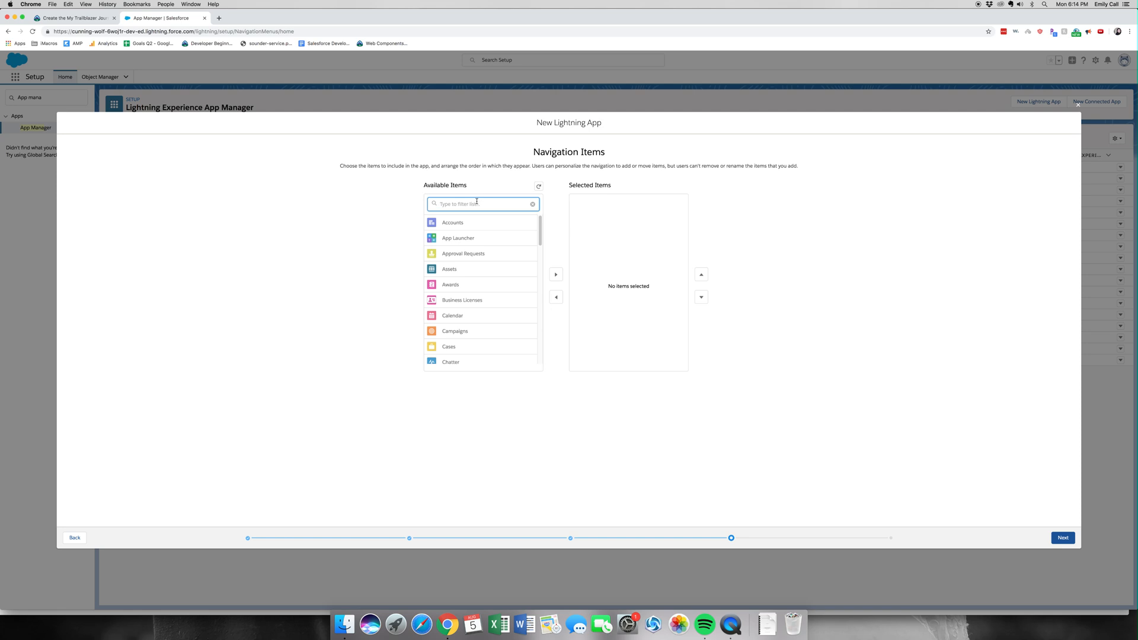
{"action": "type", "text": "dis"}
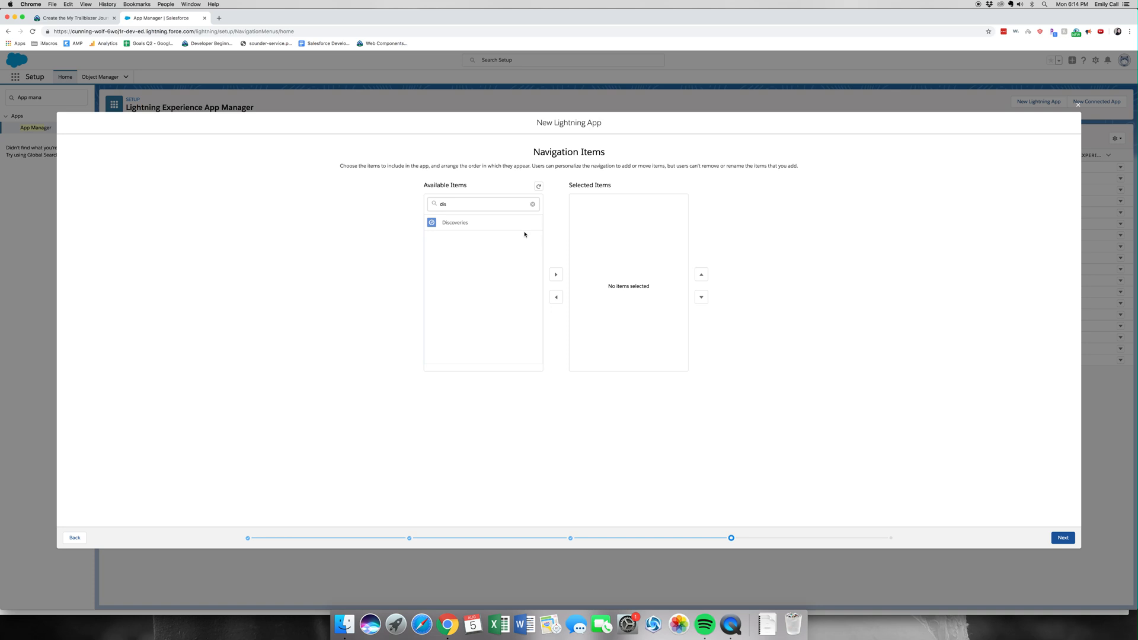
{"action": "mouse_move", "coordinate": [525, 221]}
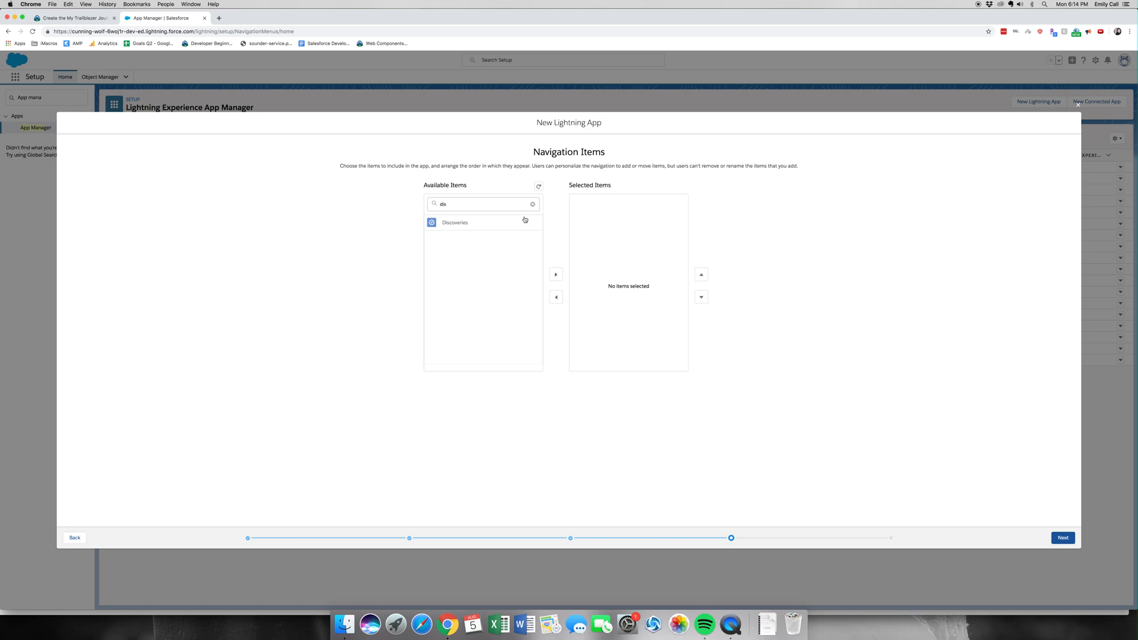
{"action": "left_click", "coordinate": [554, 274]}
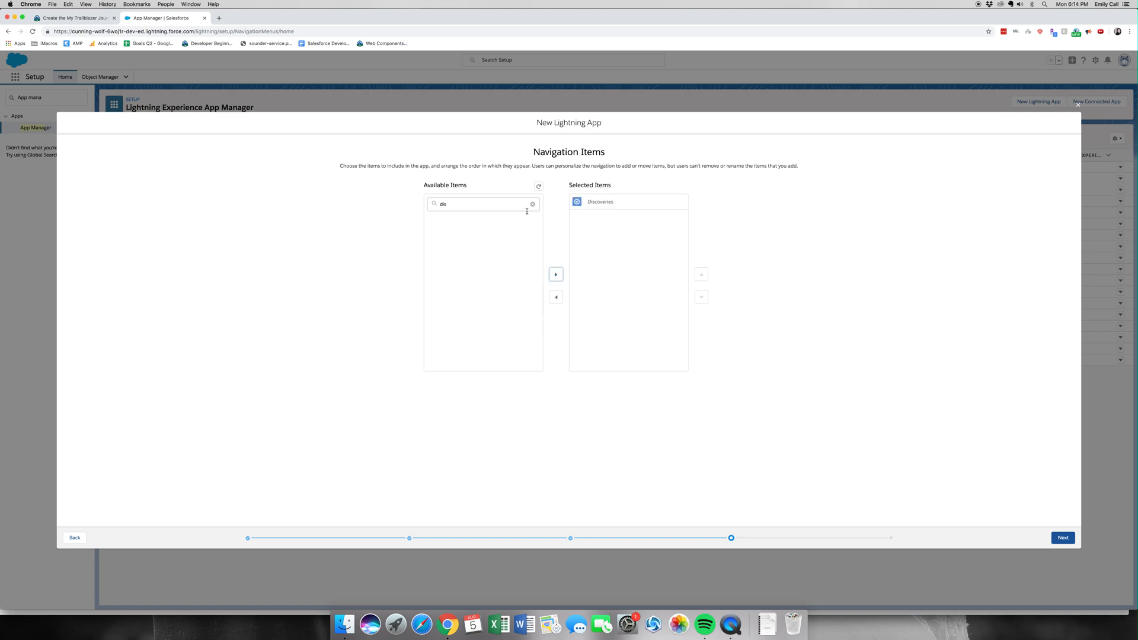
{"action": "left_click", "coordinate": [533, 204]}
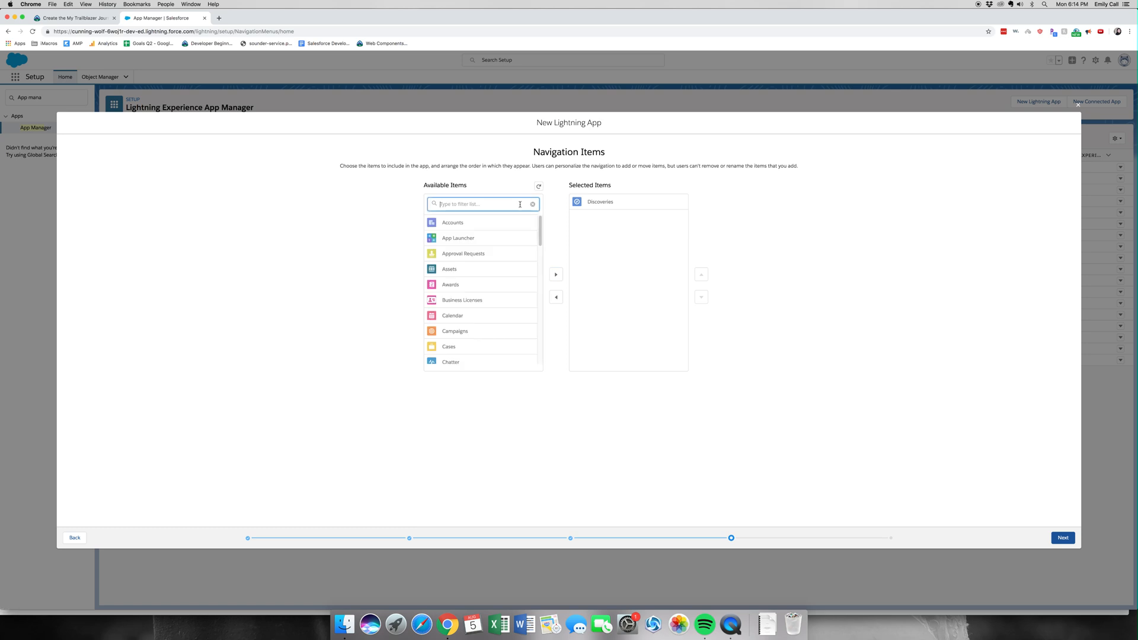
{"action": "type", "text": "RE"}
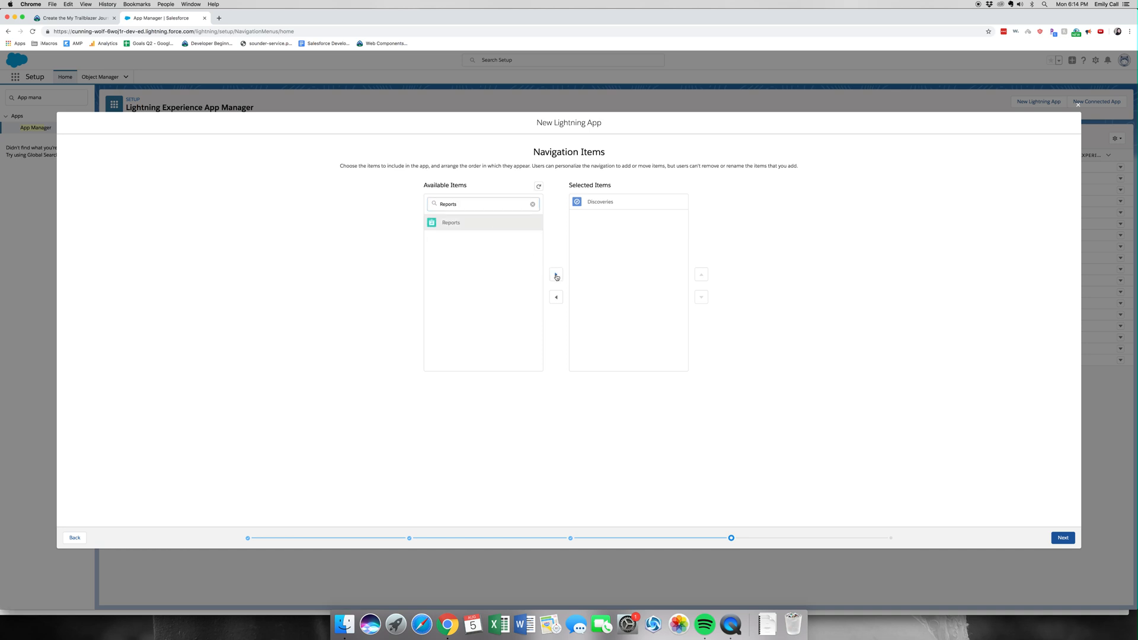
{"action": "left_click", "coordinate": [556, 274]}
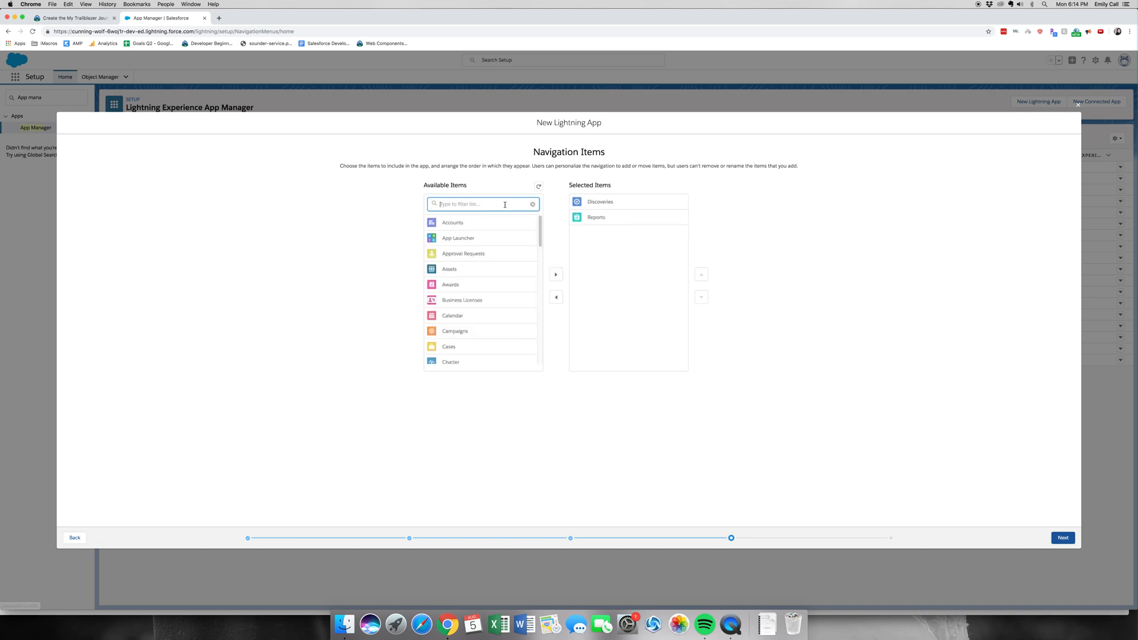
{"action": "type", "text": "Dash"}
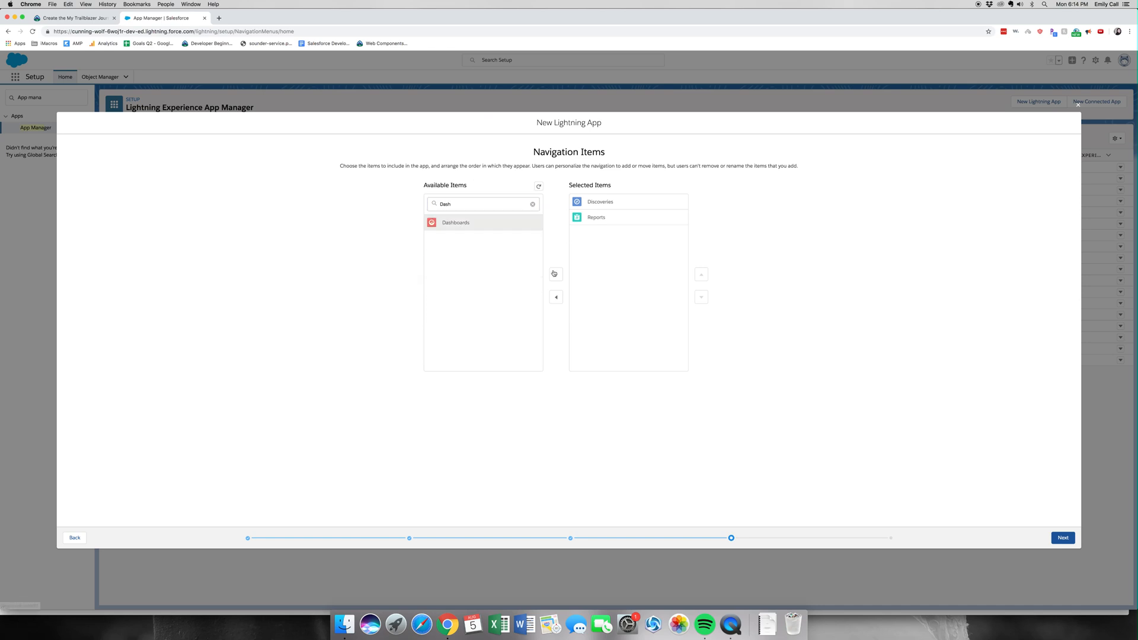
{"action": "left_click", "coordinate": [1062, 538]}
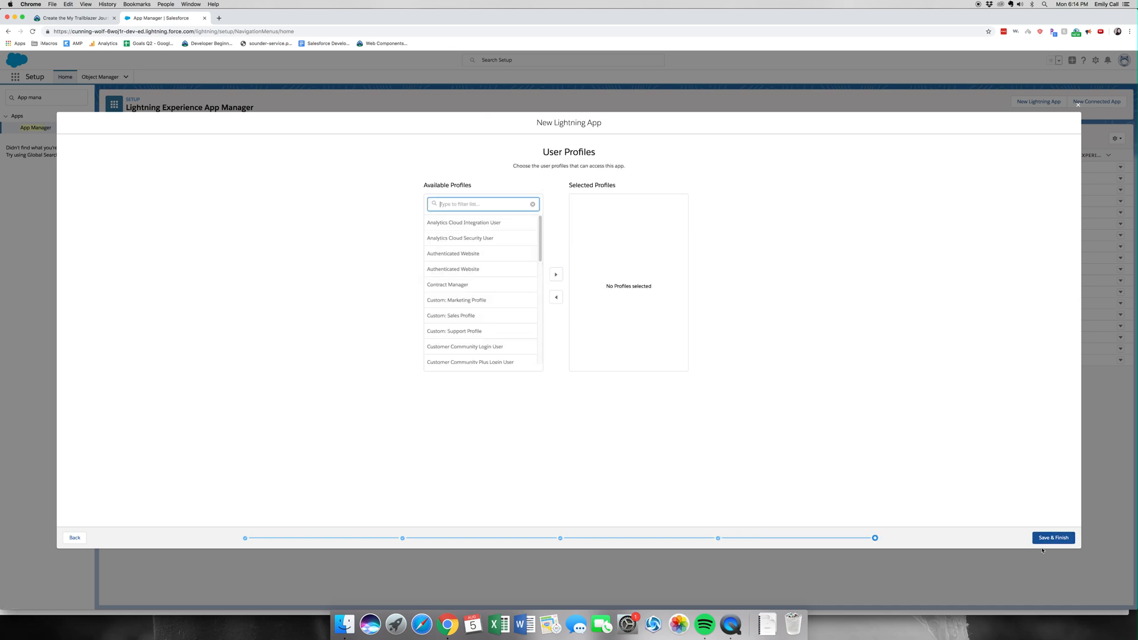
{"action": "mouse_move", "coordinate": [527, 252]}
{"action": "type", "text": "sys"}
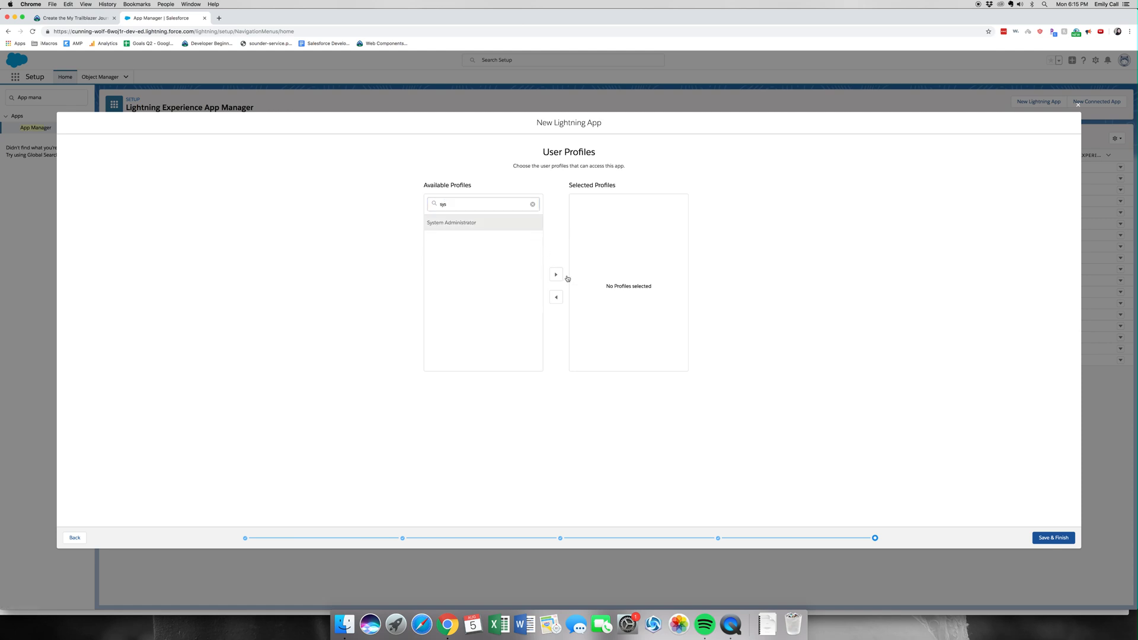
- Assign System Administrator, Standard User and Standard Platform User profiles and save the finished app
{"action": "left_click", "coordinate": [555, 274]}
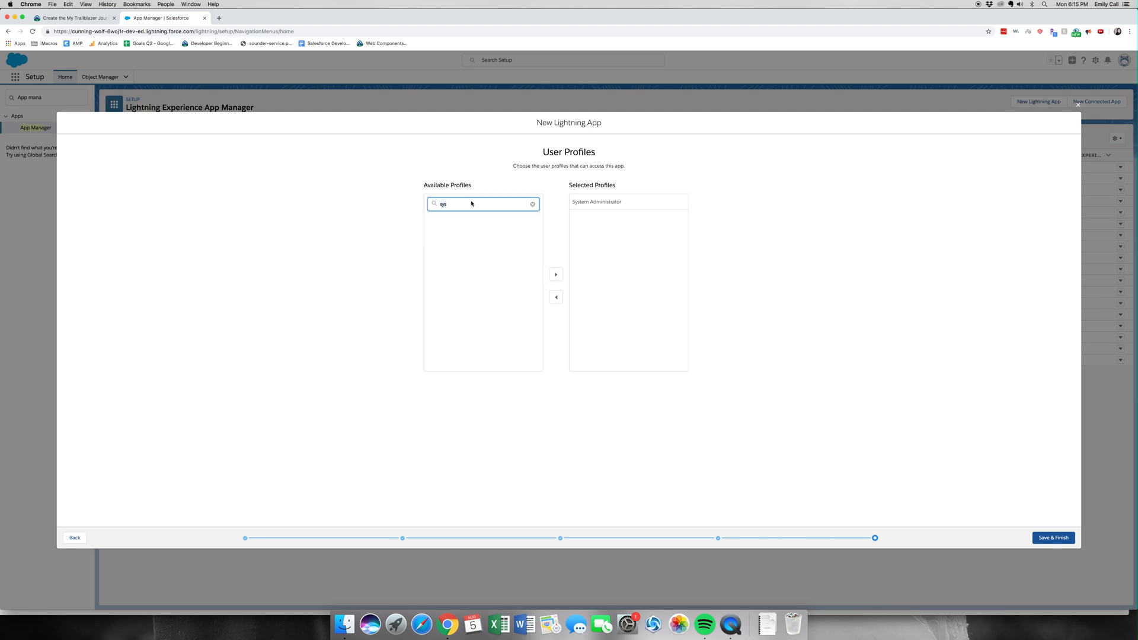
{"action": "type", "text": "standar"}
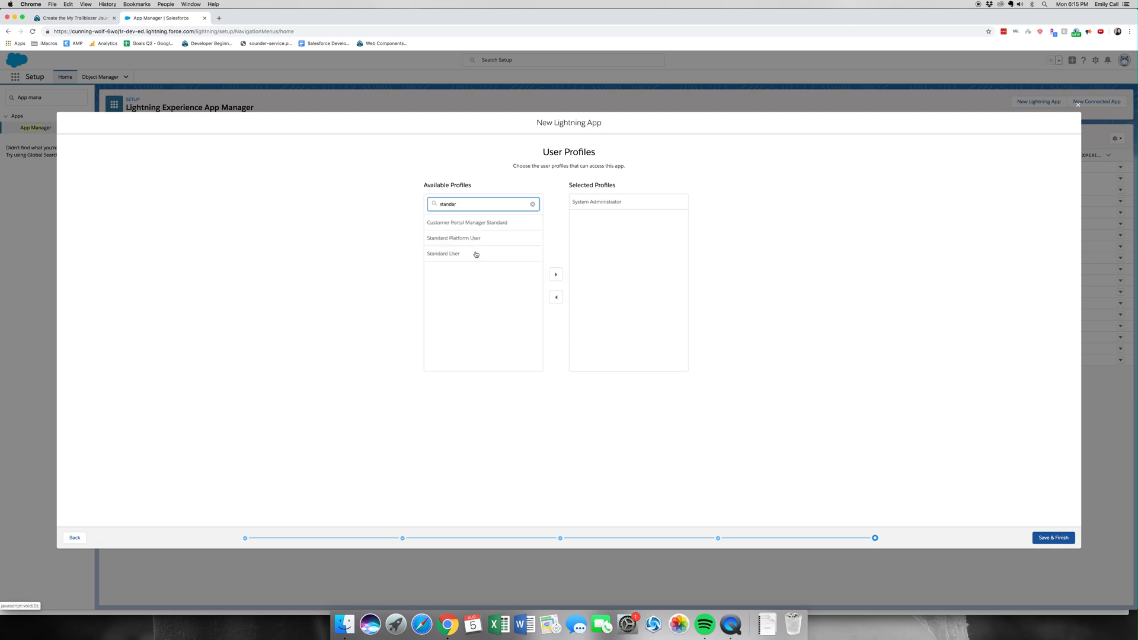
{"action": "double_click", "coordinate": [443, 254]}
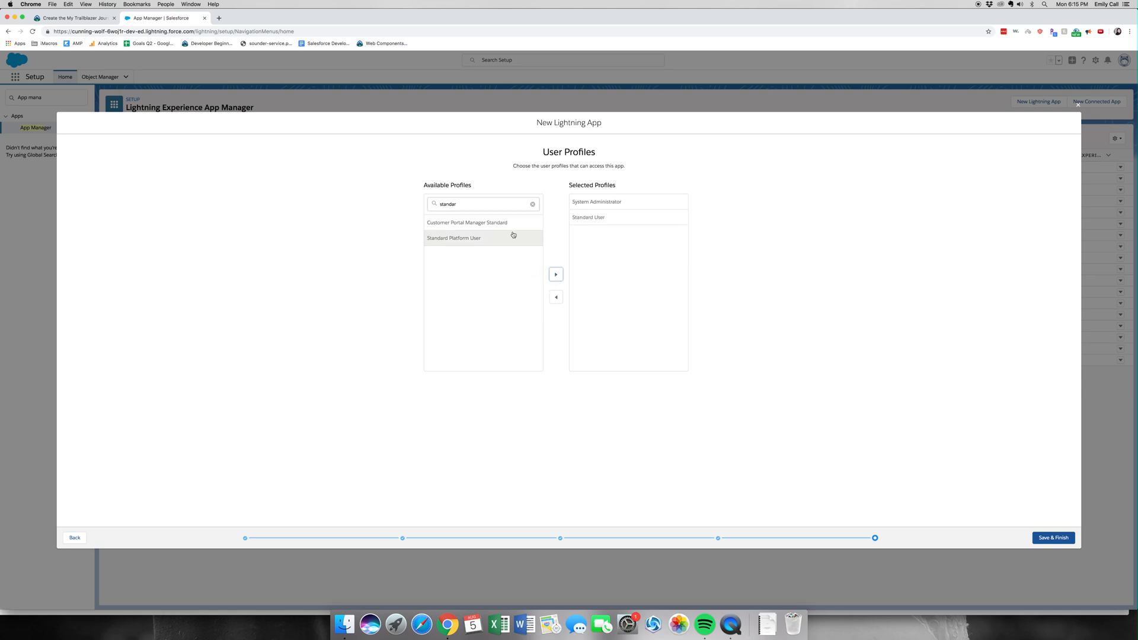
{"action": "left_click", "coordinate": [555, 274]}
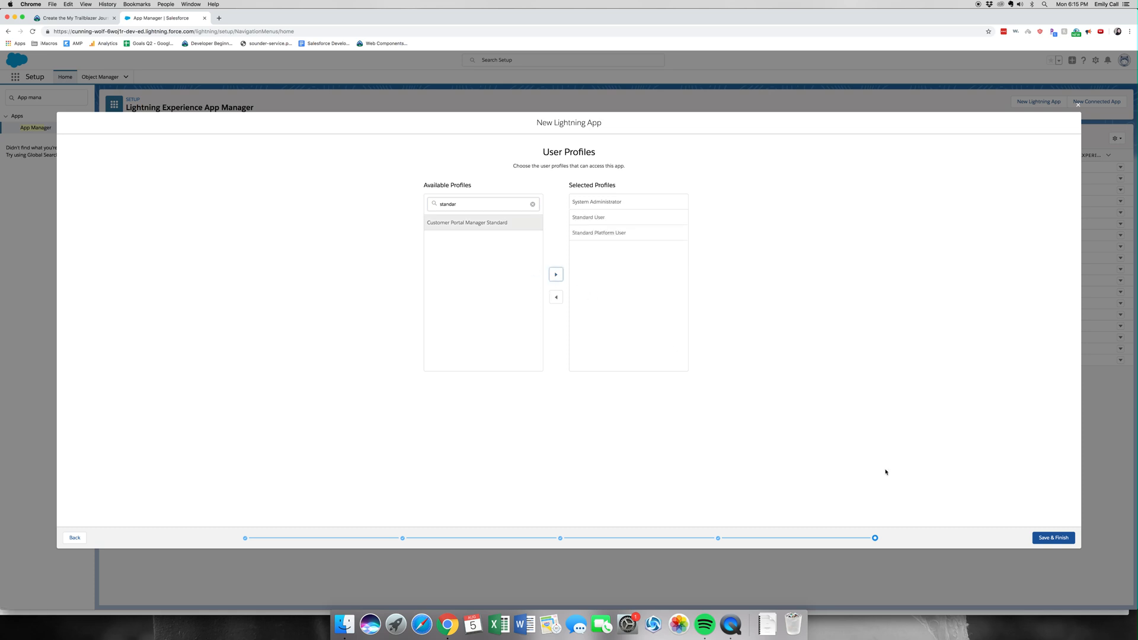
{"action": "mouse_move", "coordinate": [918, 485]}
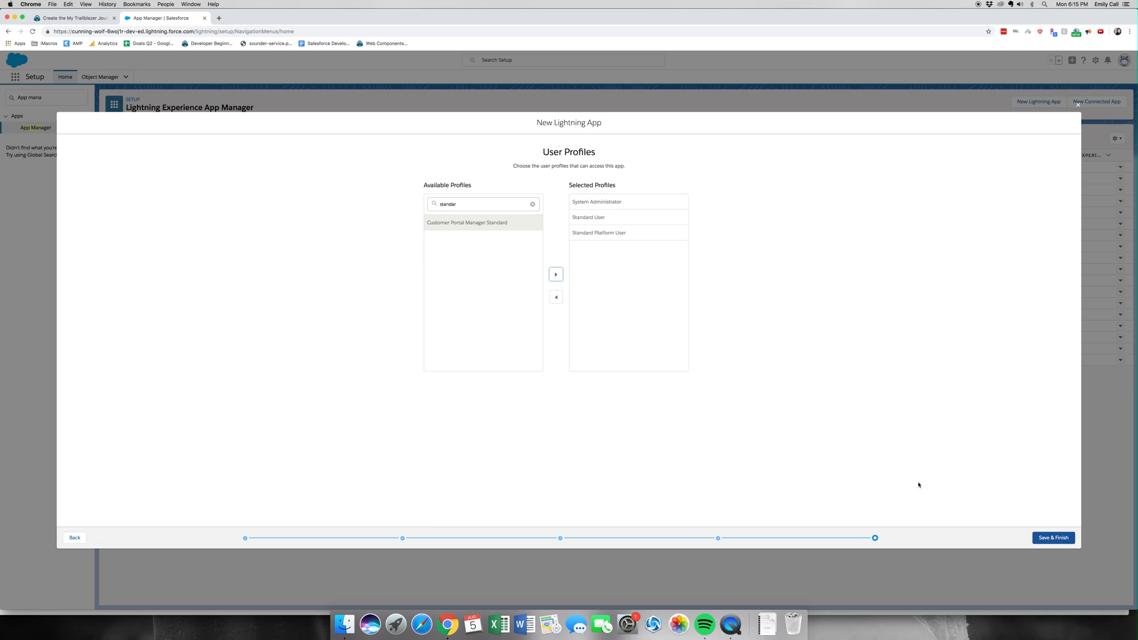
{"action": "mouse_move", "coordinate": [1017, 526]}
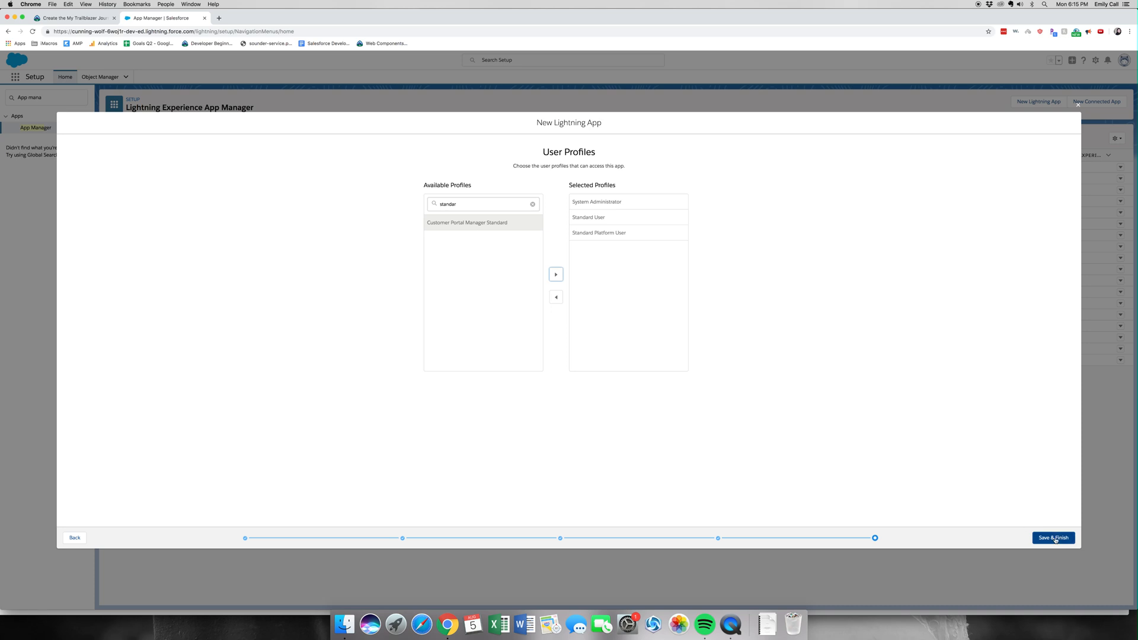
{"action": "left_click", "coordinate": [1052, 538]}
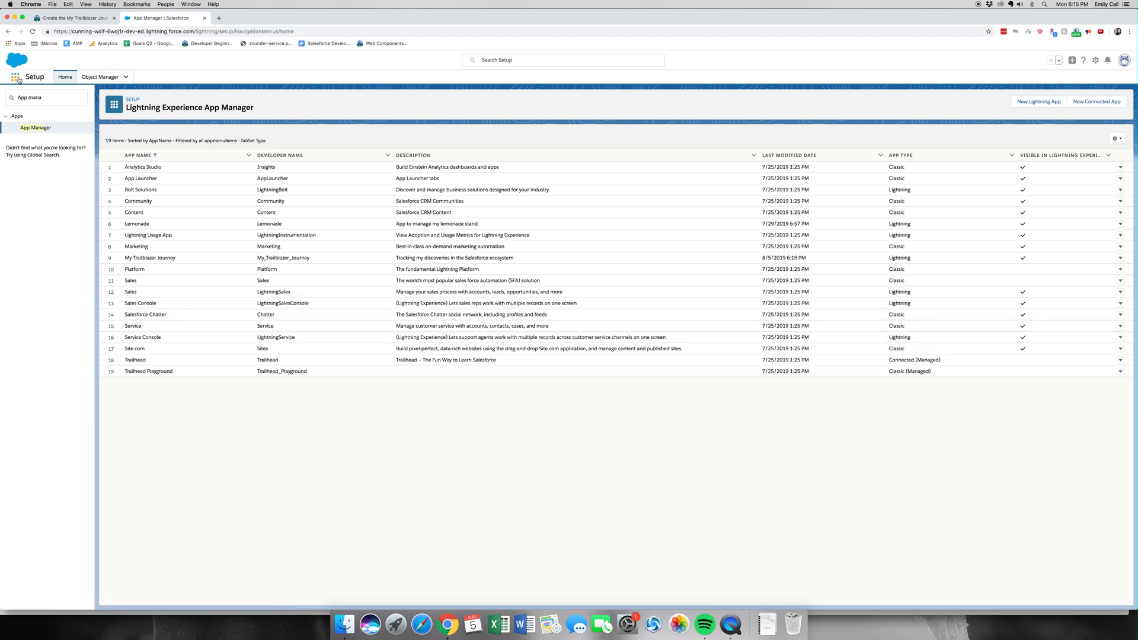
- Launch My Trailblazer Journey from the App Launcher and view its empty Discoveries list
{"action": "left_click", "coordinate": [10, 75]}
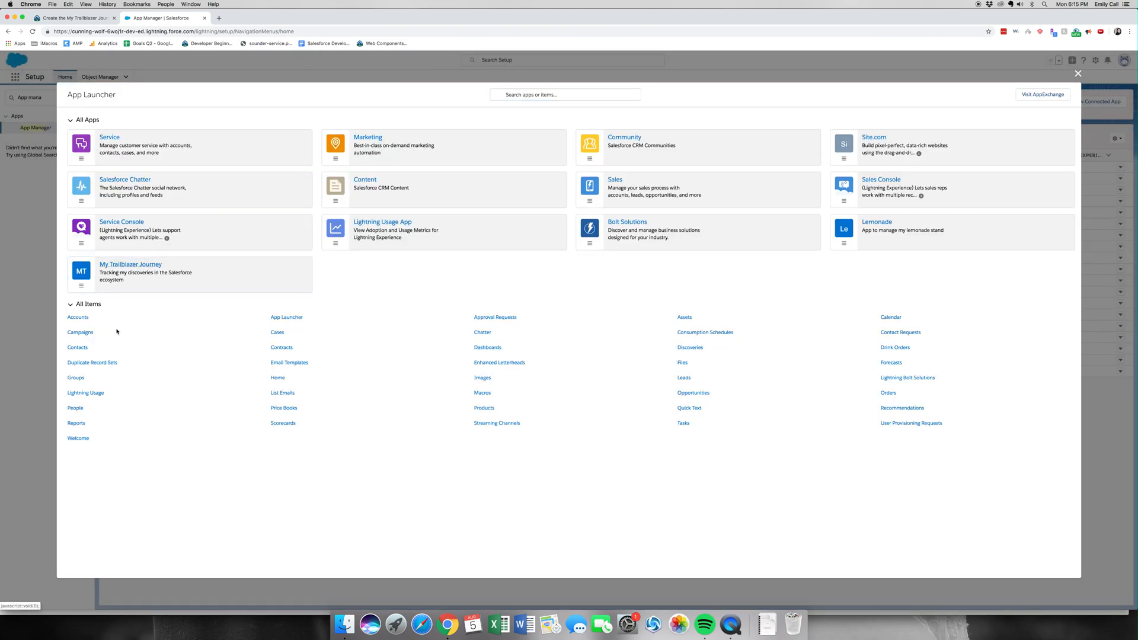
{"action": "left_click", "coordinate": [690, 347]}
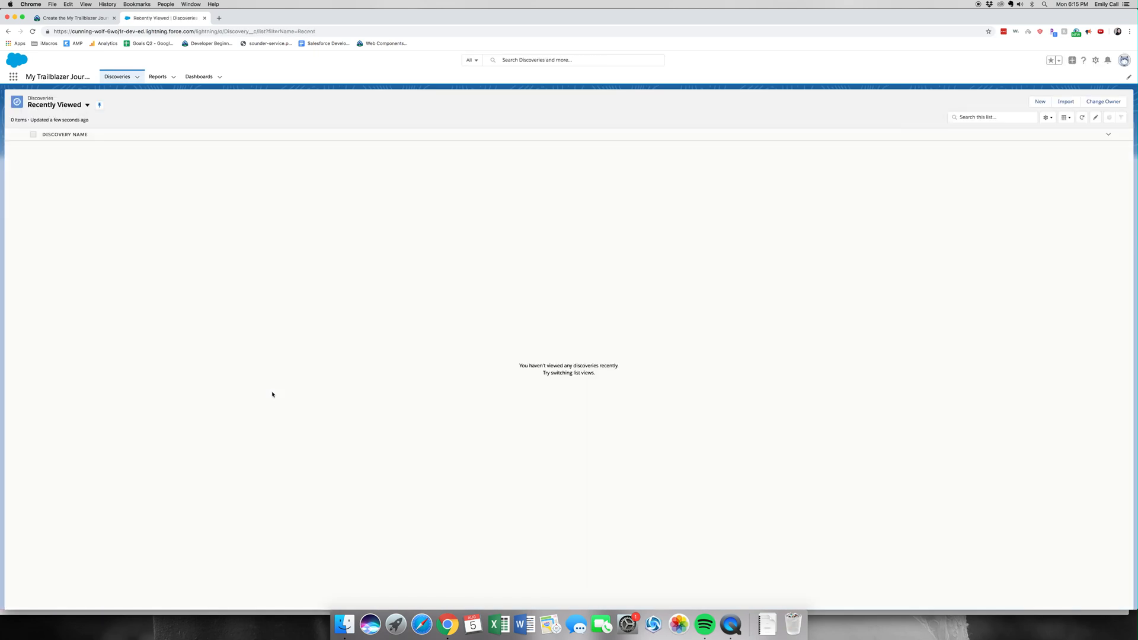
{"action": "left_click", "coordinate": [64, 134]}
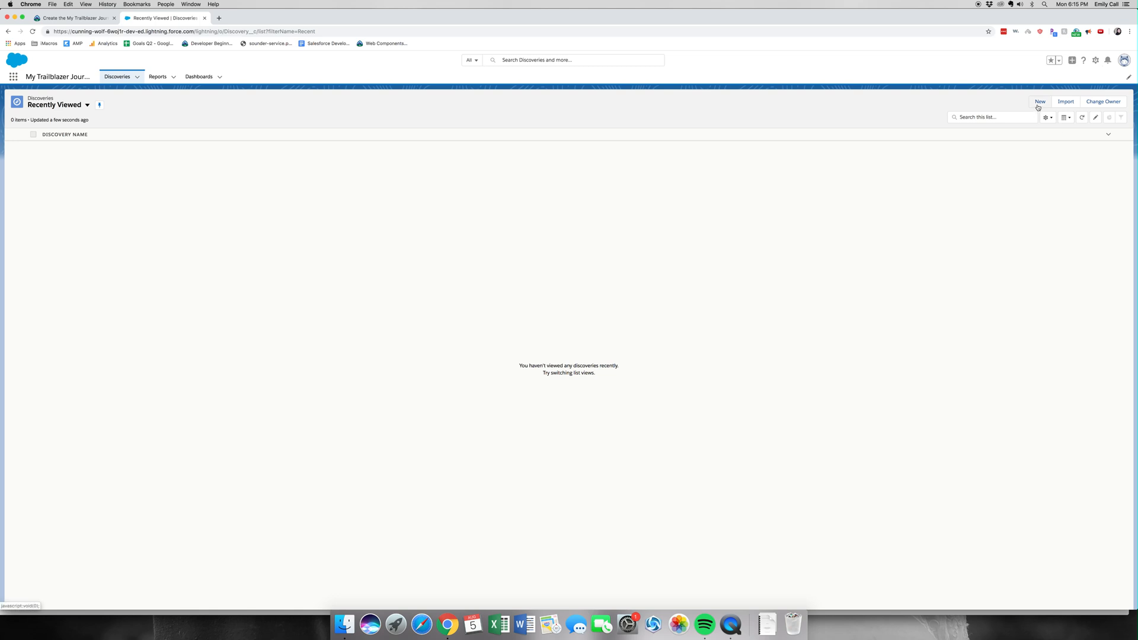
- Create a Discovery named 'Trailhead' of type Website linking to trailhead.com, saving with Save & New
{"action": "left_click", "coordinate": [1040, 102]}
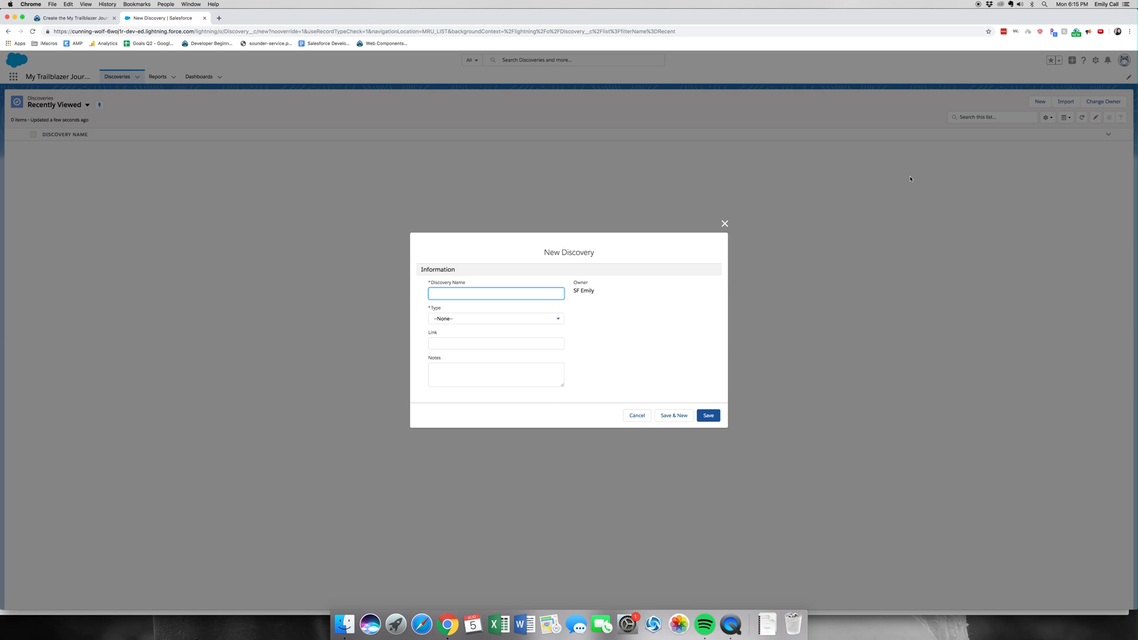
{"action": "type", "text": "Trailhea"}
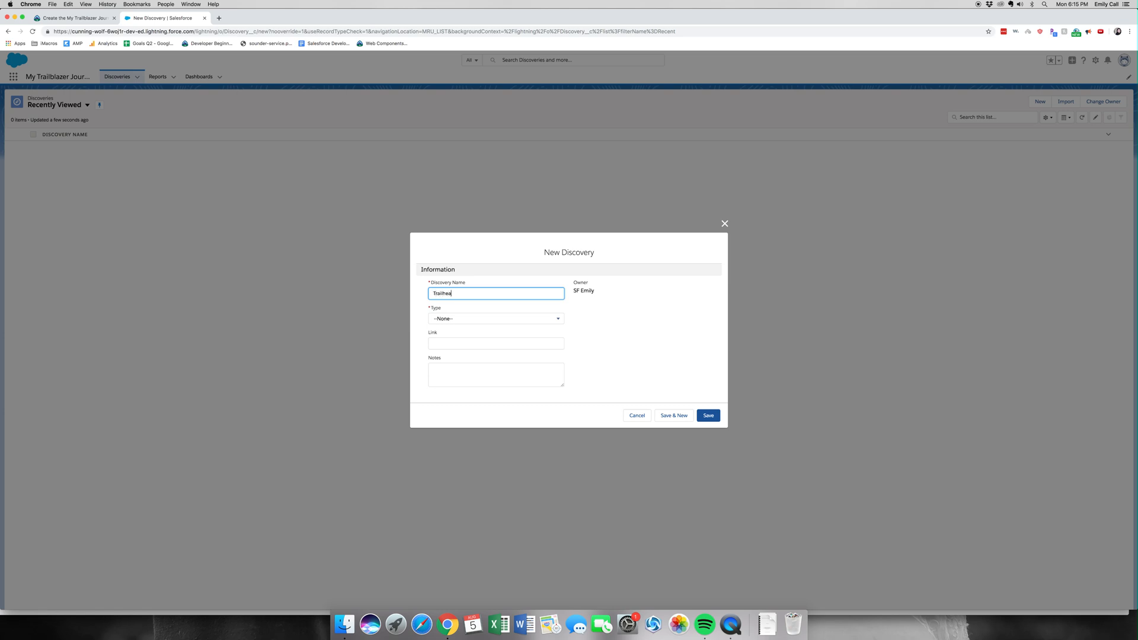
{"action": "left_click", "coordinate": [496, 318]}
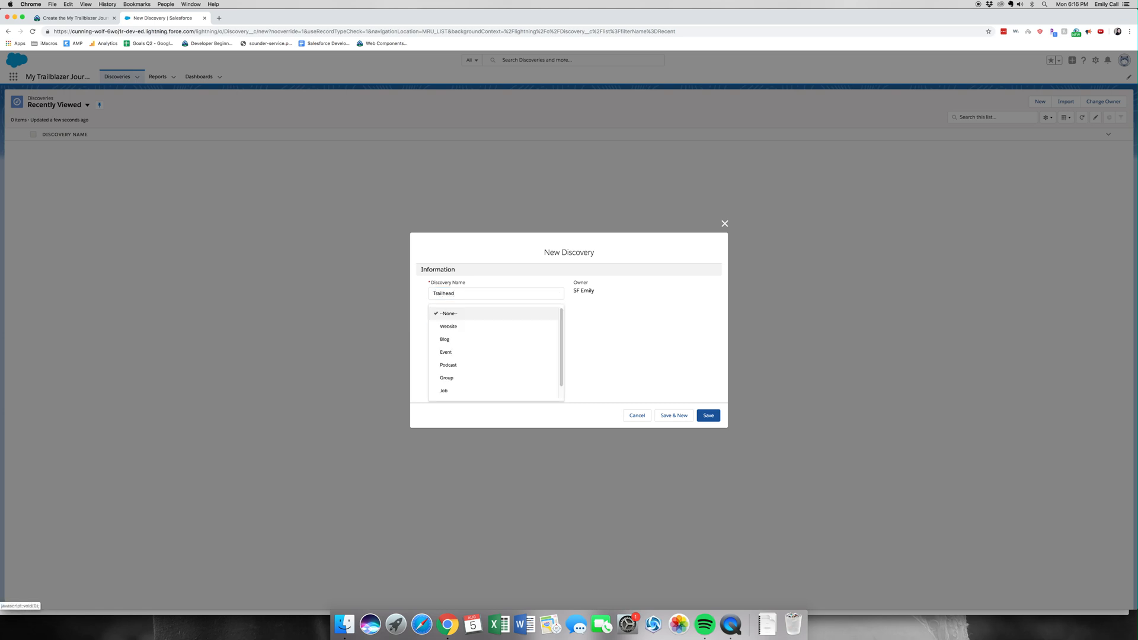
{"action": "left_click", "coordinate": [448, 313]}
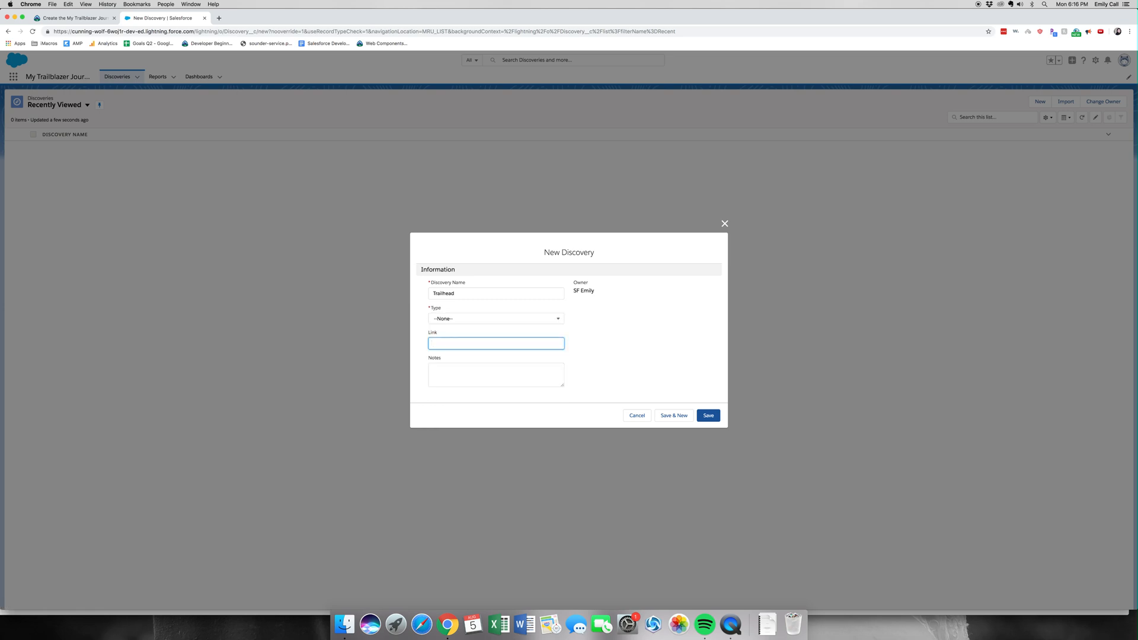
{"action": "type", "text": "trailhead.com"}
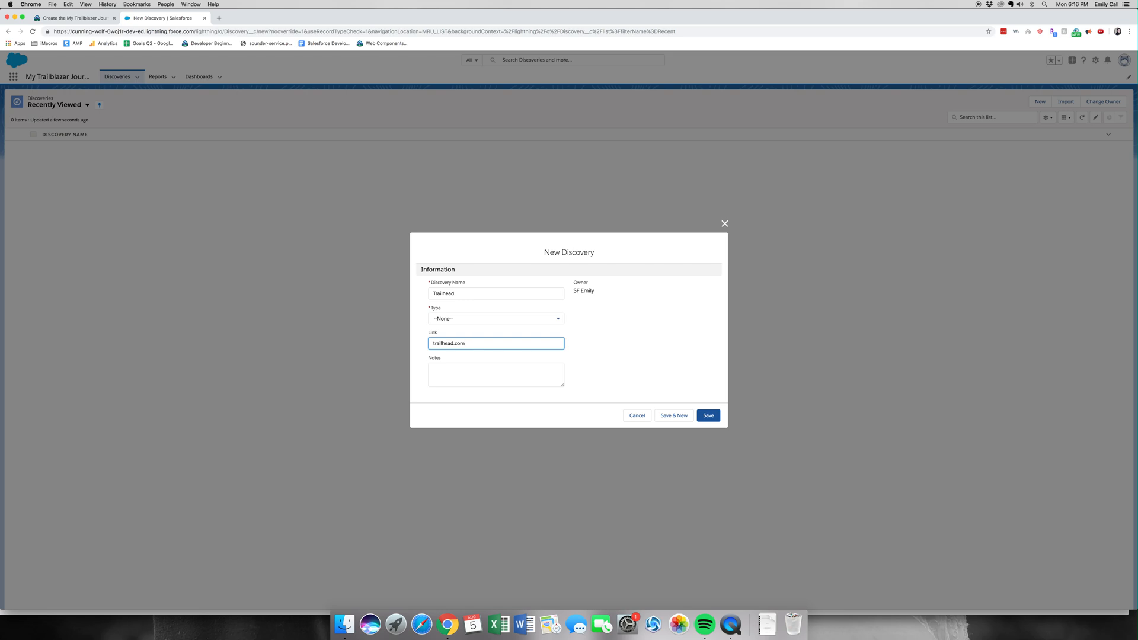
{"action": "mouse_move", "coordinate": [719, 405]}
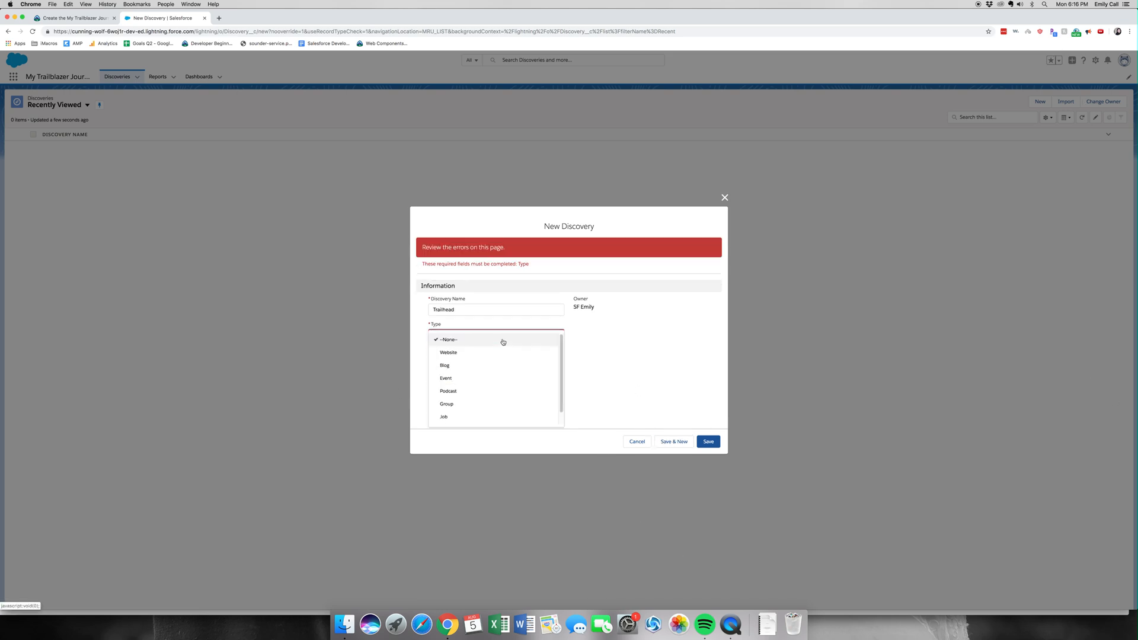
{"action": "left_click", "coordinate": [448, 353]}
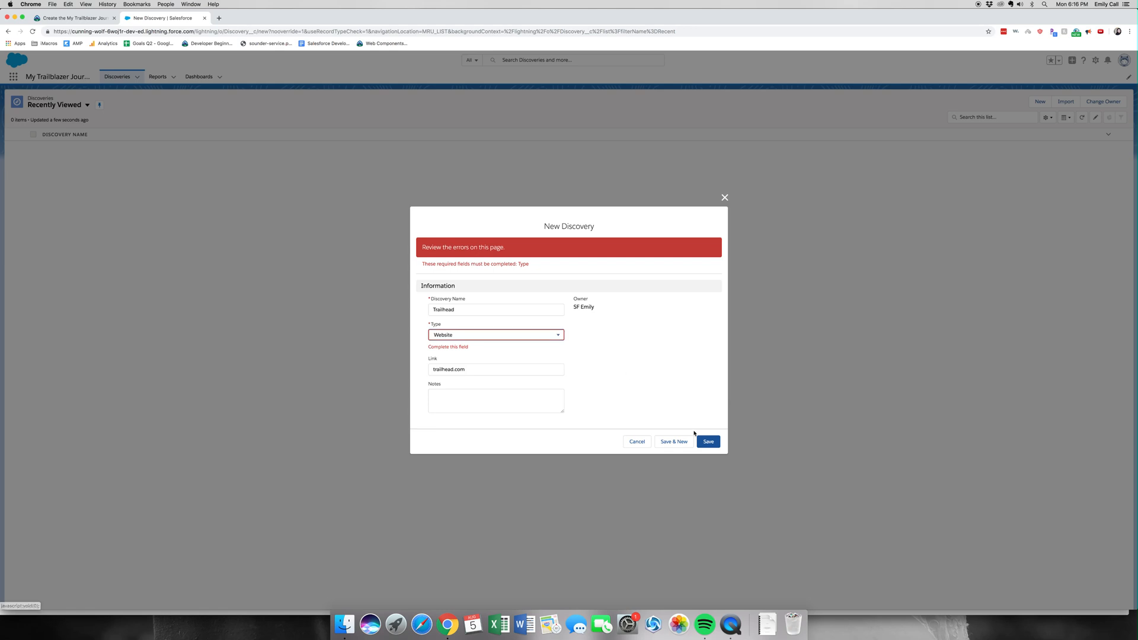
{"action": "left_click", "coordinate": [706, 441]}
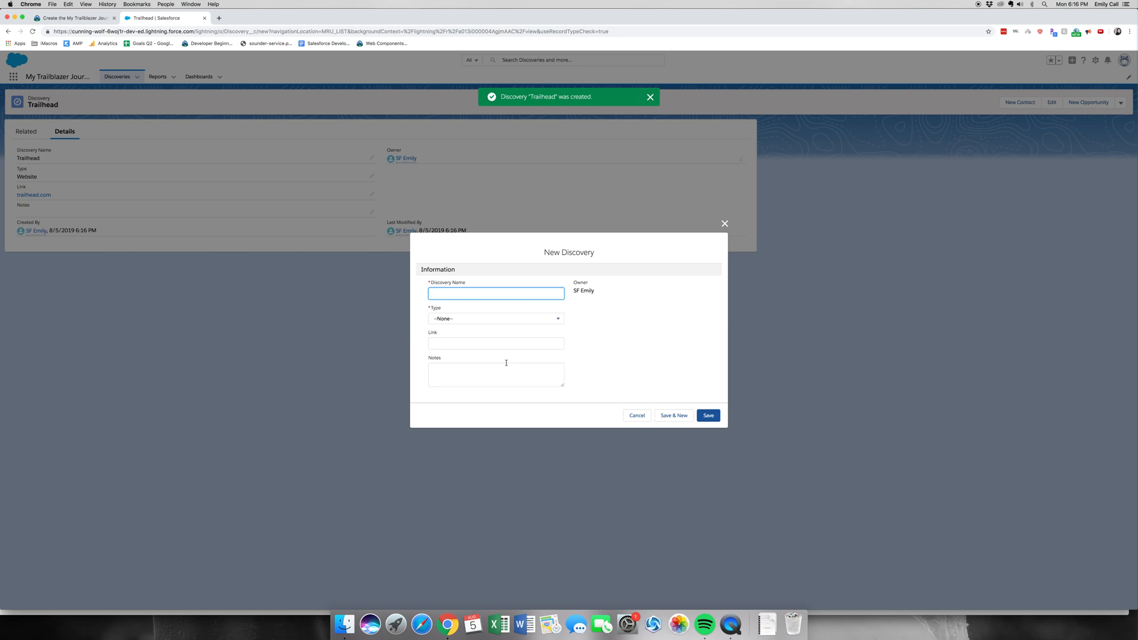
- Create 'Trailblazer Community Groups' as a Group discovery with its chapters-page link, saving with Save & New
{"action": "type", "text": "Trailblazer Commun"}
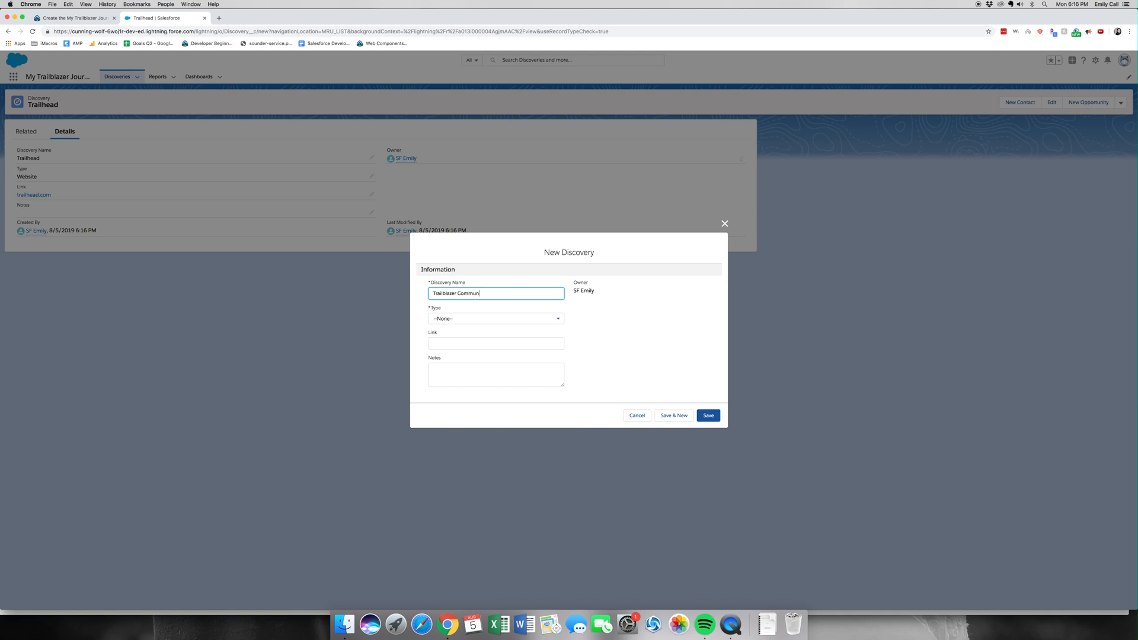
{"action": "type", "text": "ity"}
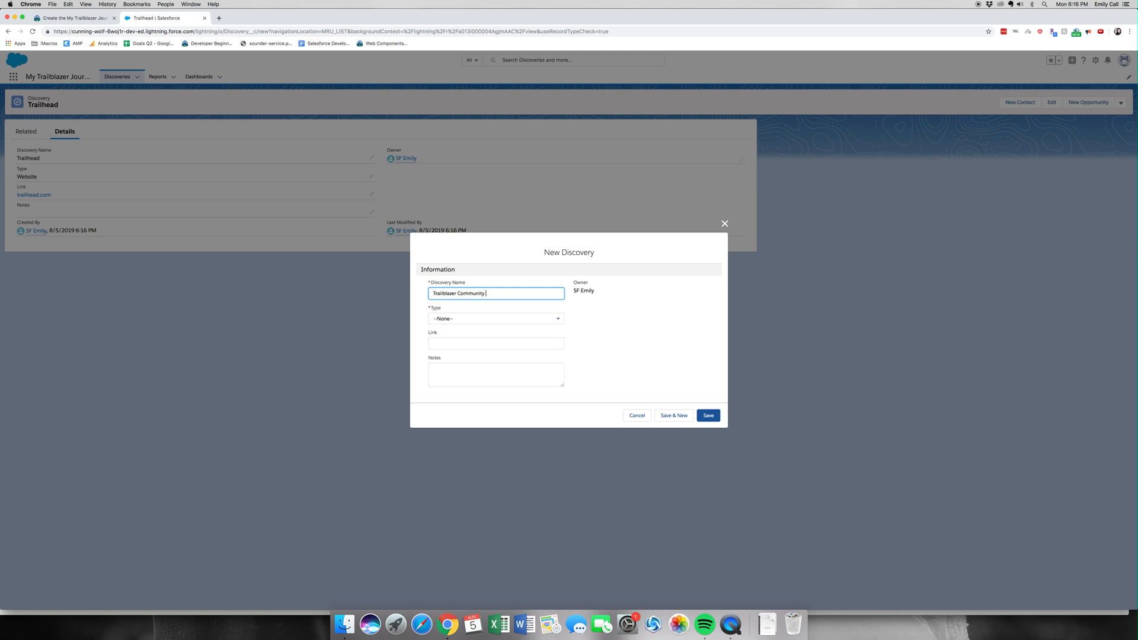
{"action": "type", "text": "Groups"}
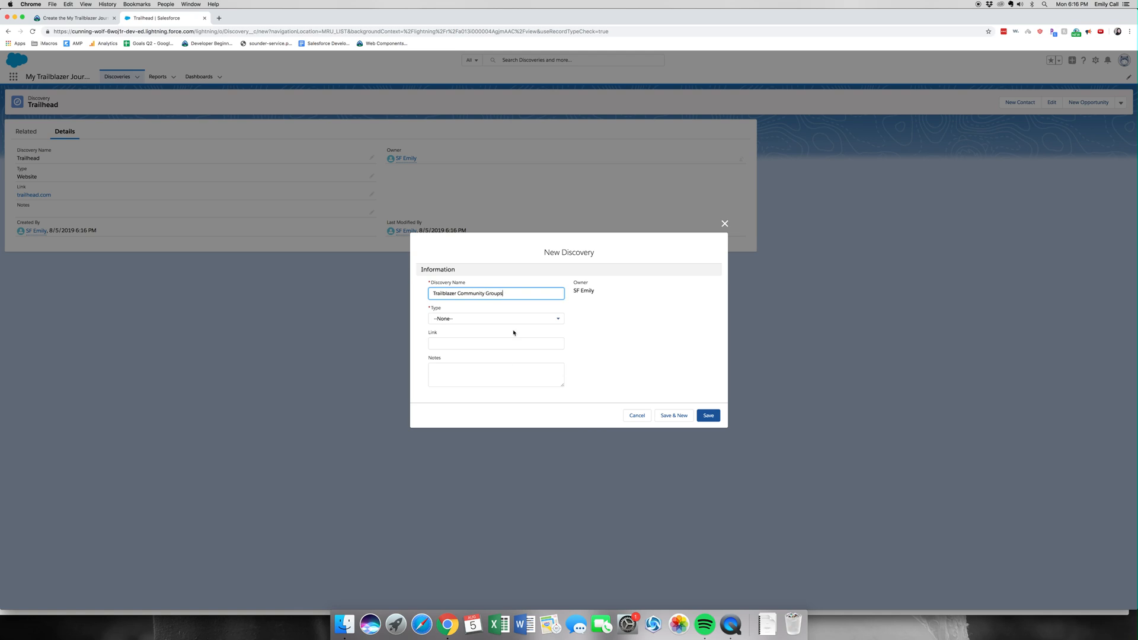
{"action": "left_click", "coordinate": [496, 319]}
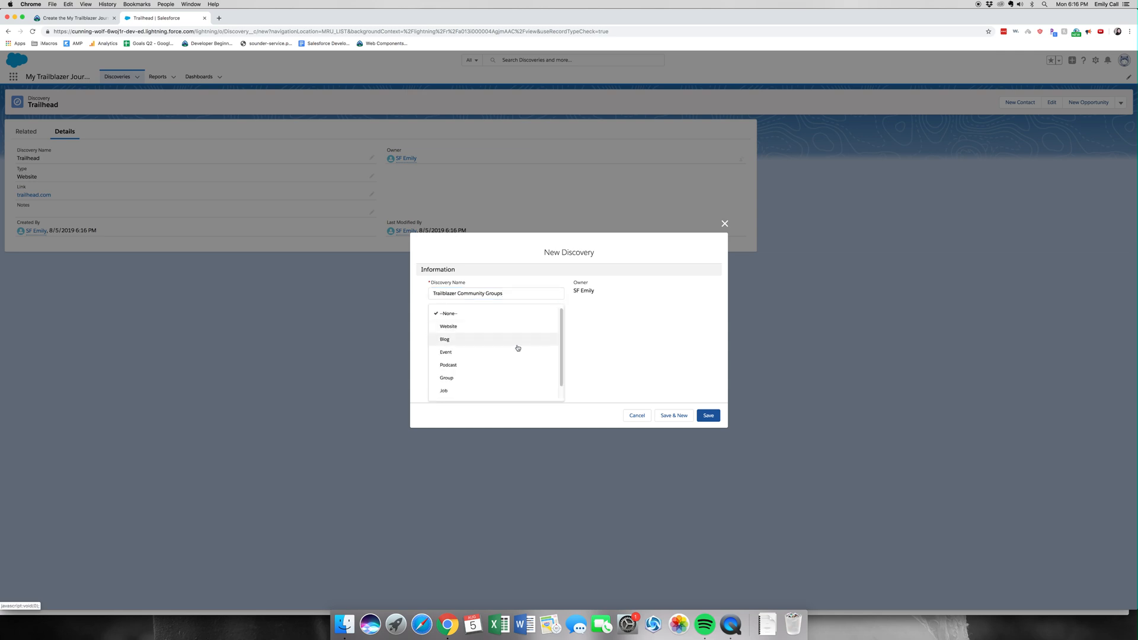
{"action": "left_click", "coordinate": [447, 378]}
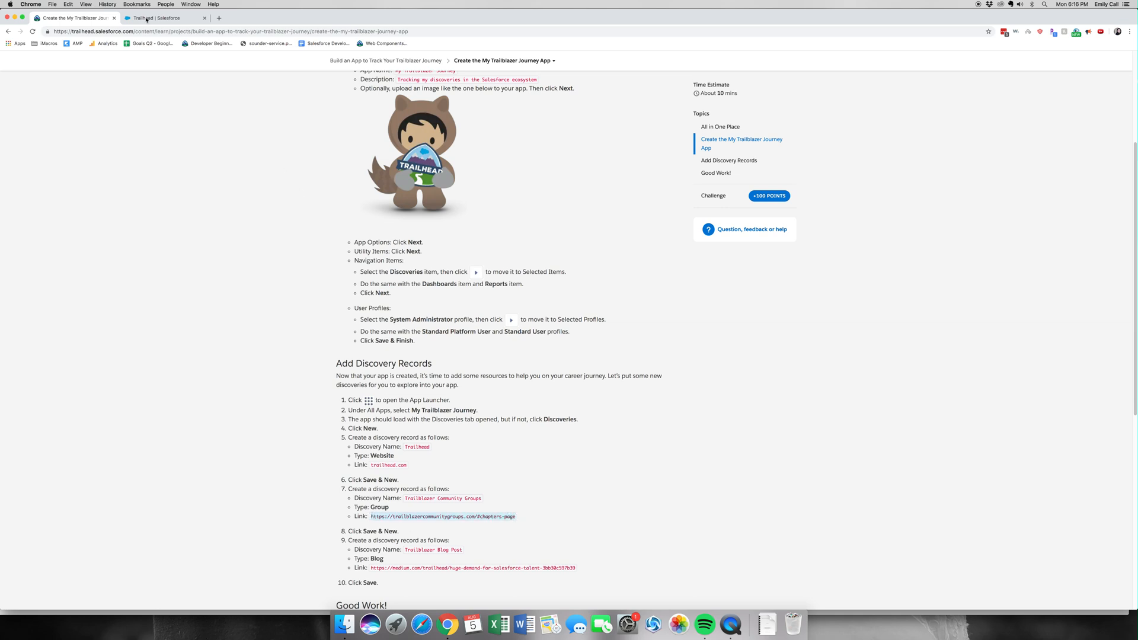
{"action": "left_click", "coordinate": [164, 18]}
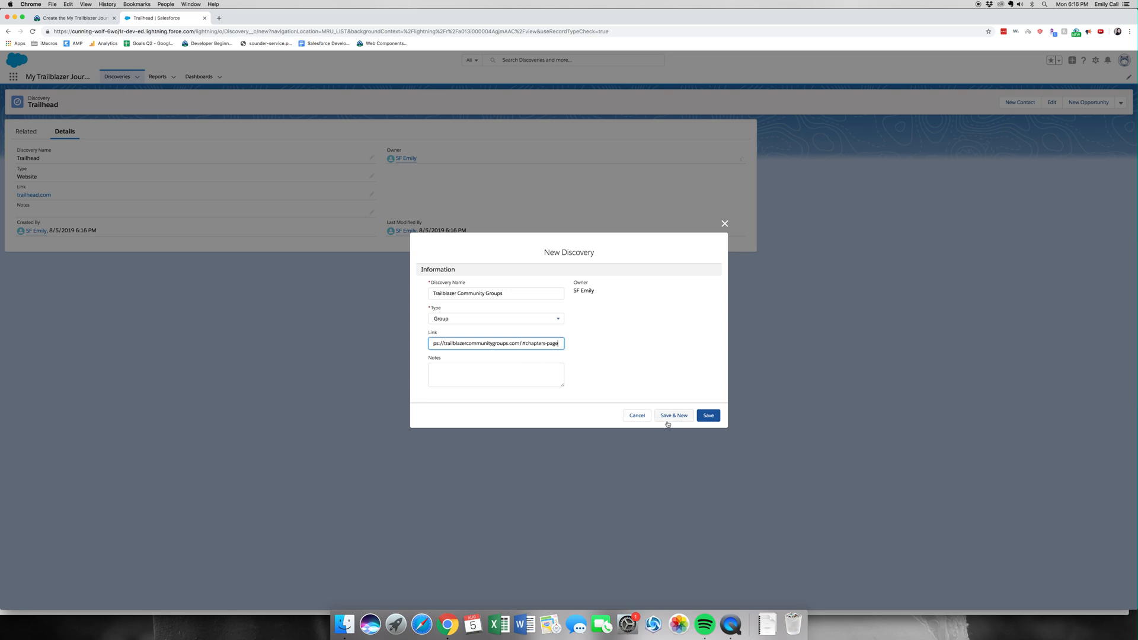
{"action": "left_click", "coordinate": [674, 415]}
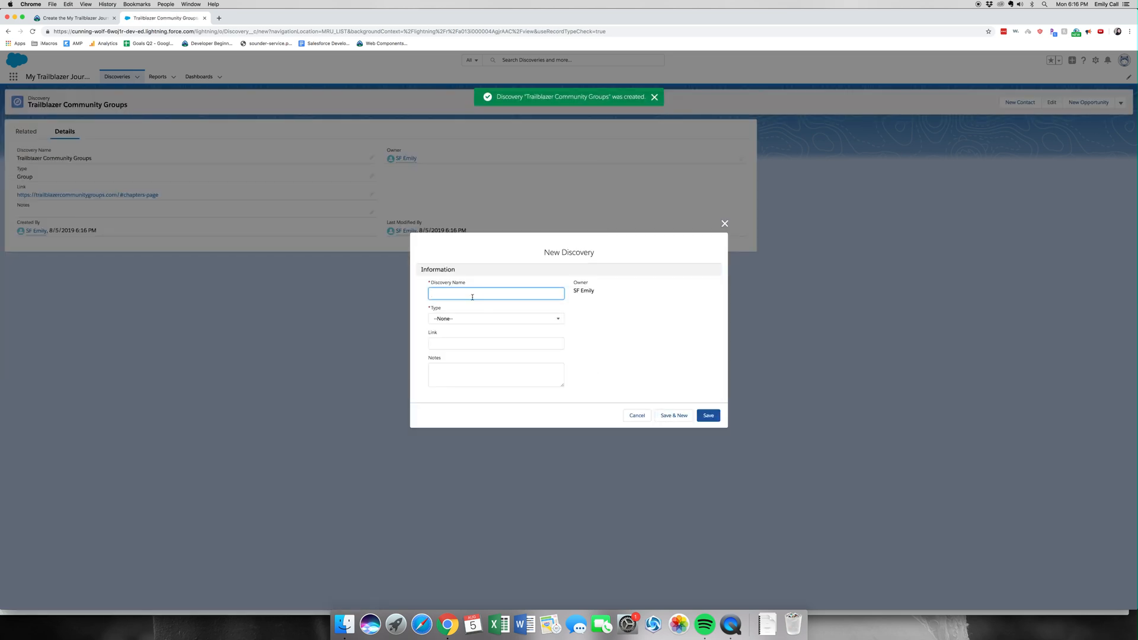
- Create 'Trailblazer Blog Post' as a Blog discovery linking to the Medium huge-demand-for-sales article and save it
{"action": "type", "text": "T"}
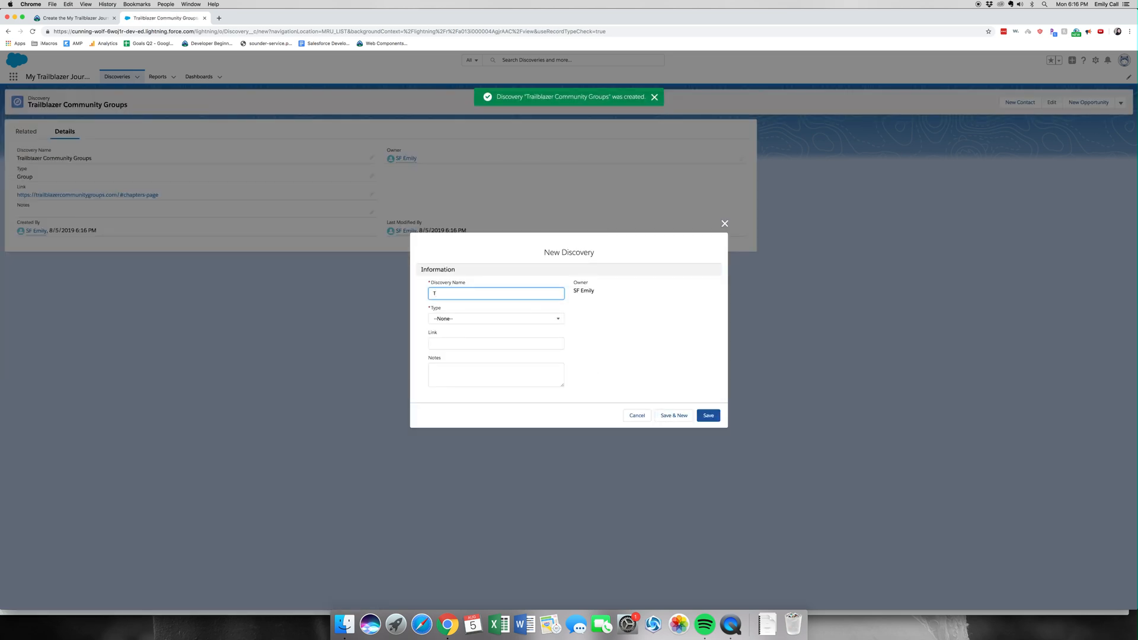
{"action": "type", "text": "Trailblazer Blog Po"}
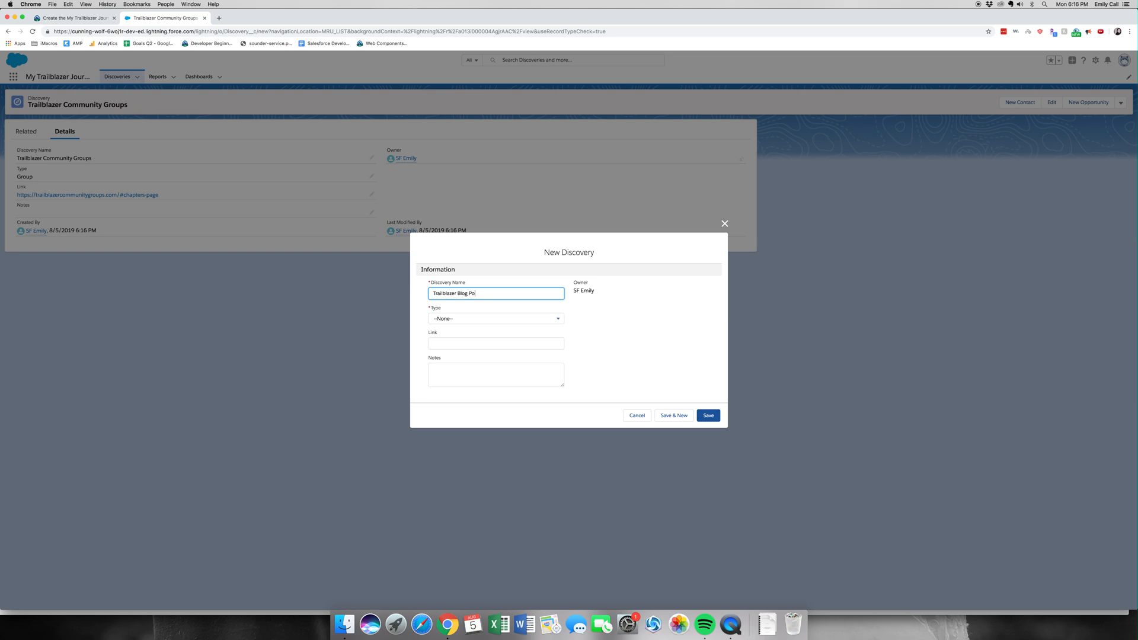
{"action": "type", "text": "st"}
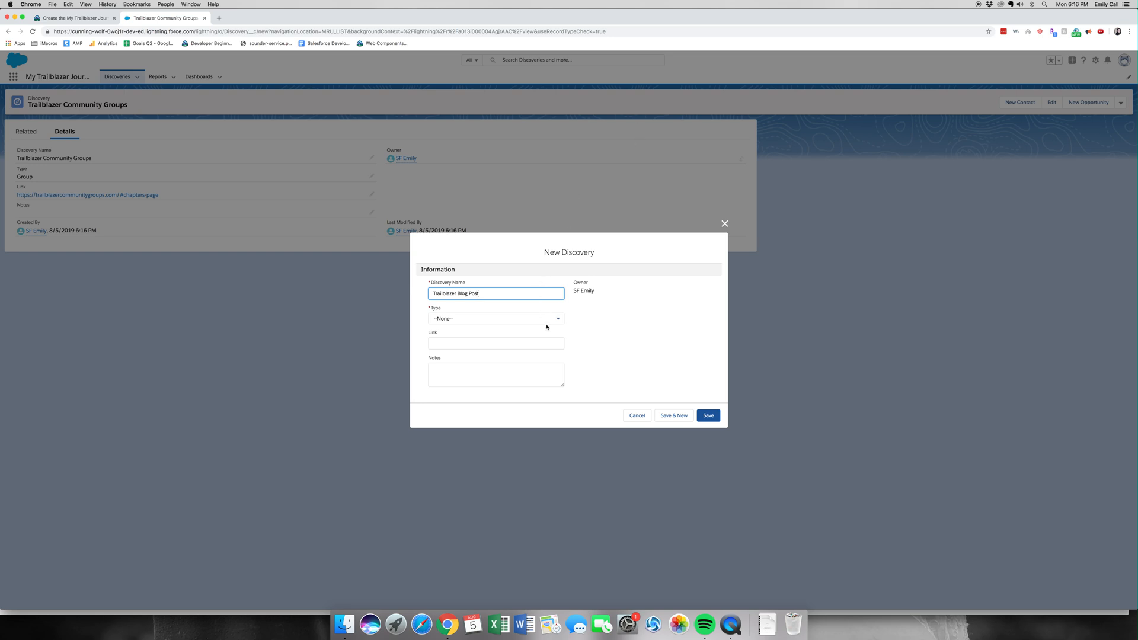
{"action": "left_click", "coordinate": [495, 318]}
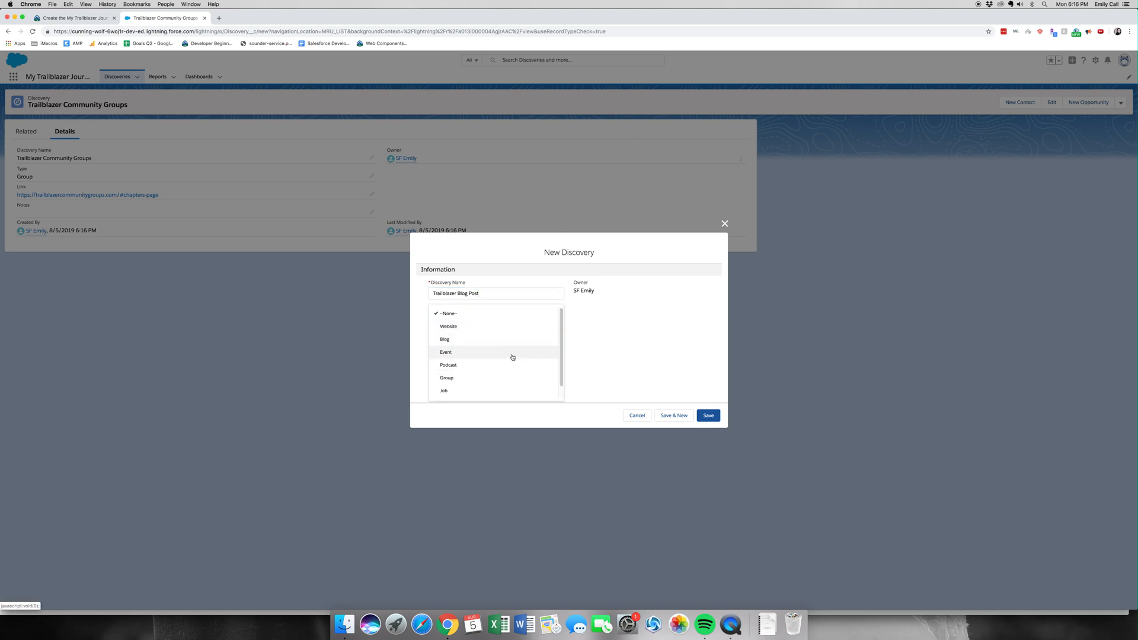
{"action": "left_click", "coordinate": [445, 339]}
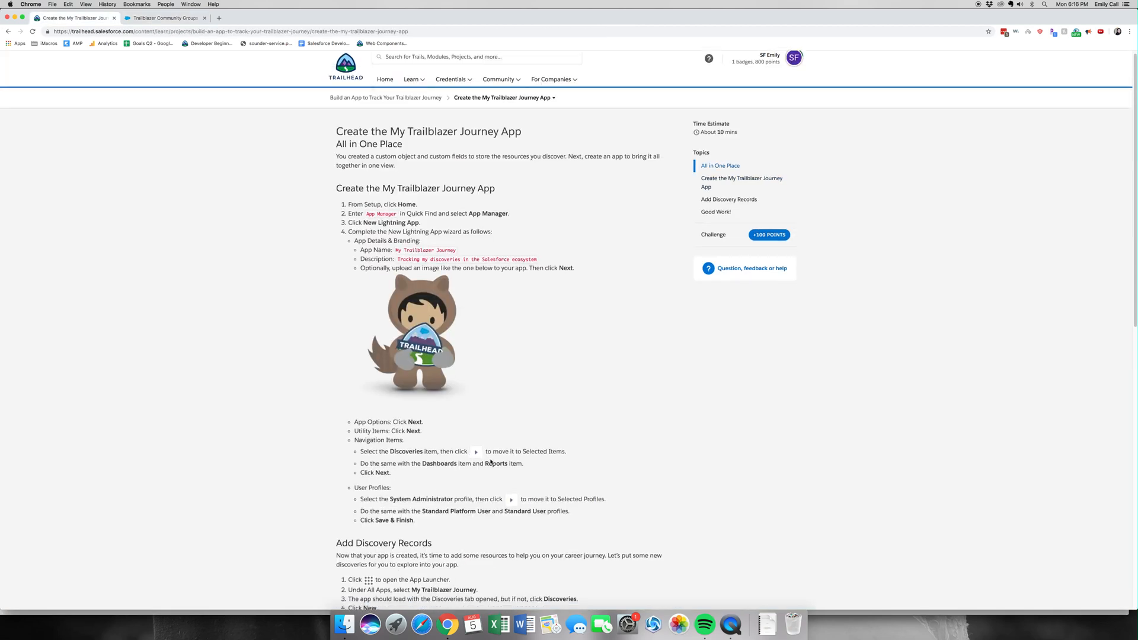
{"action": "scroll", "scroll_direction": "down", "scroll_amount": 3}
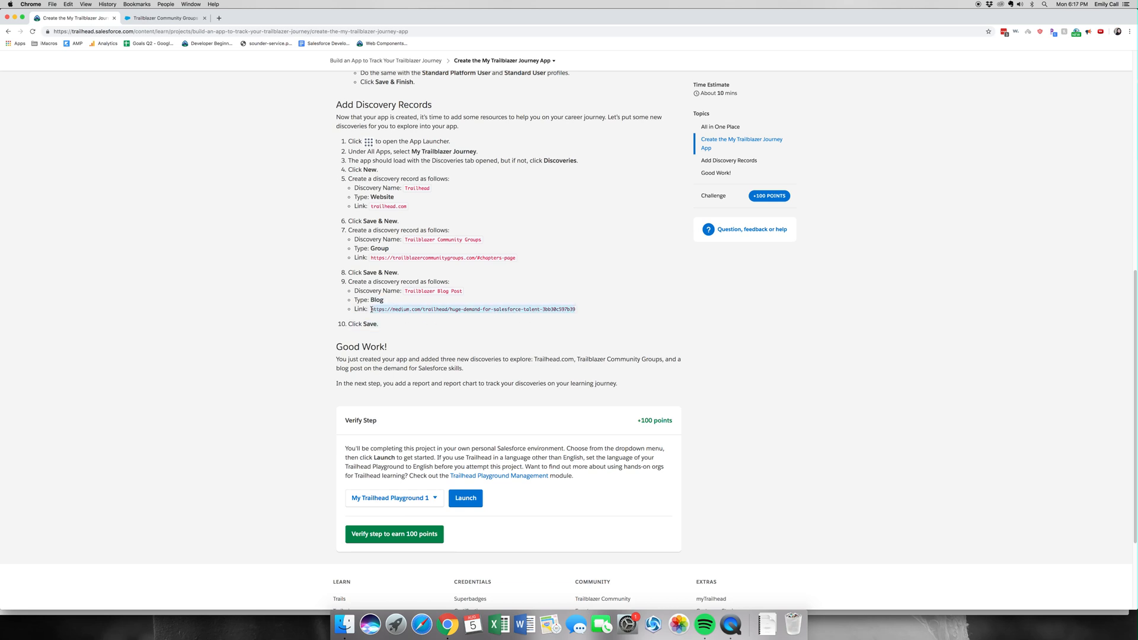
{"action": "left_click", "coordinate": [164, 18]}
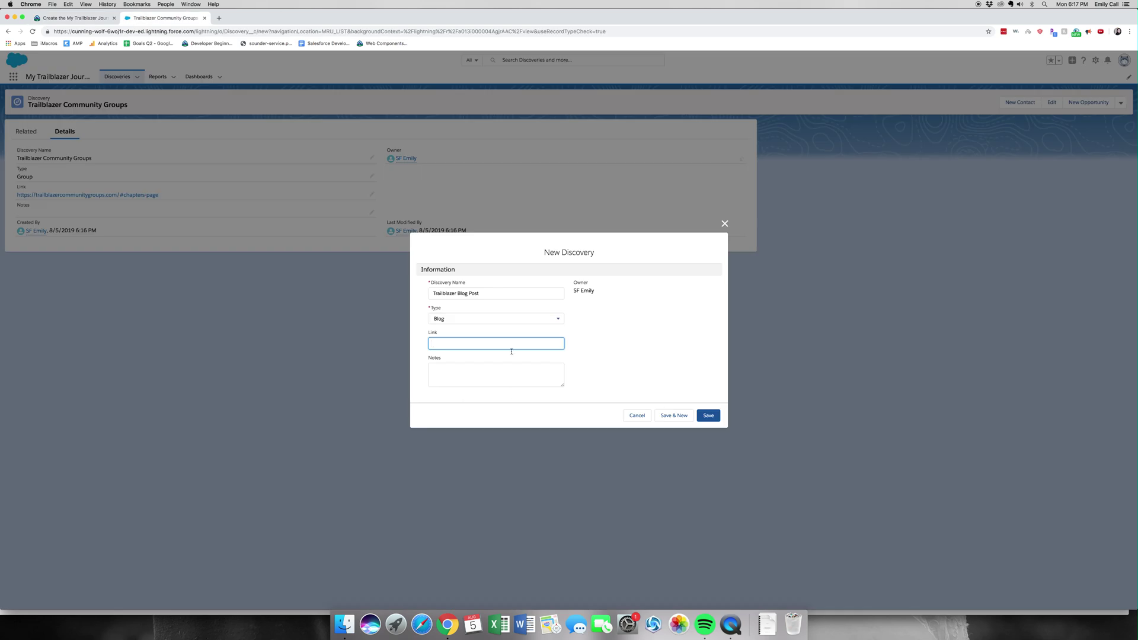
{"action": "type", "text": "https://medium.com/trailhead/huge-demand-for-sales"}
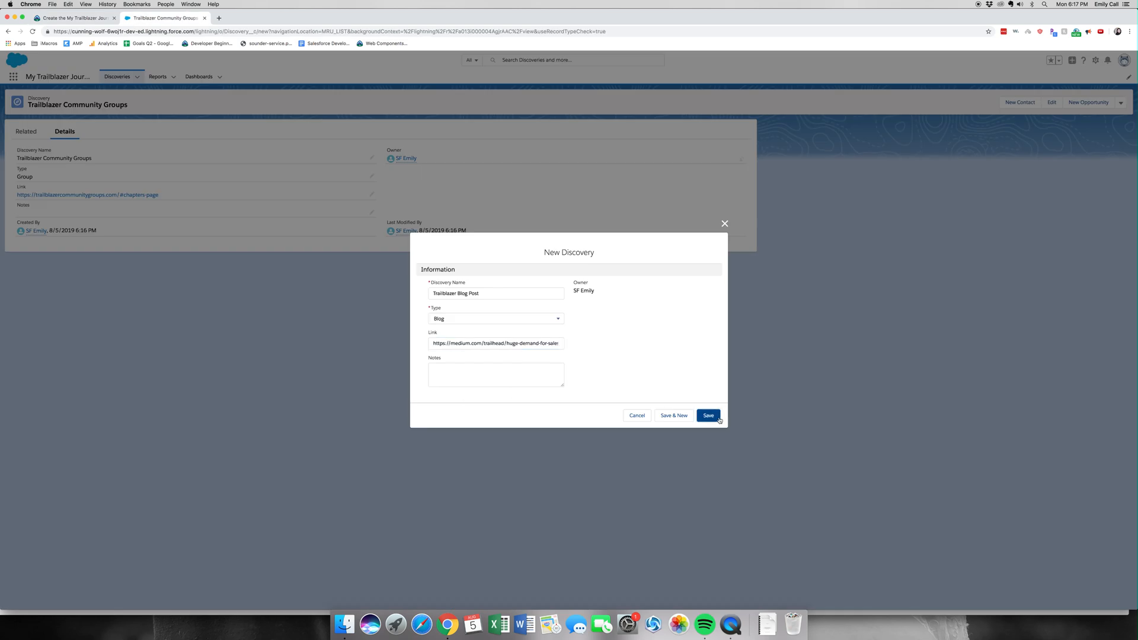
{"action": "left_click", "coordinate": [707, 414]}
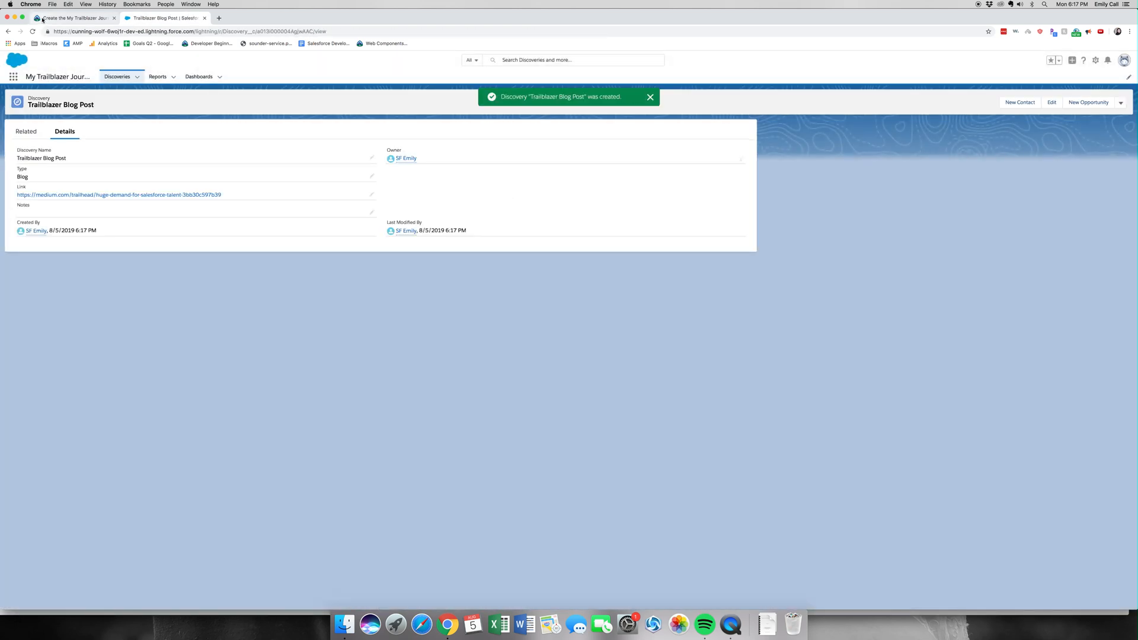
- Verify the Add Discovery Records step in Trailhead, earning +100 points and reaching 66% complete
{"action": "left_click", "coordinate": [72, 18]}
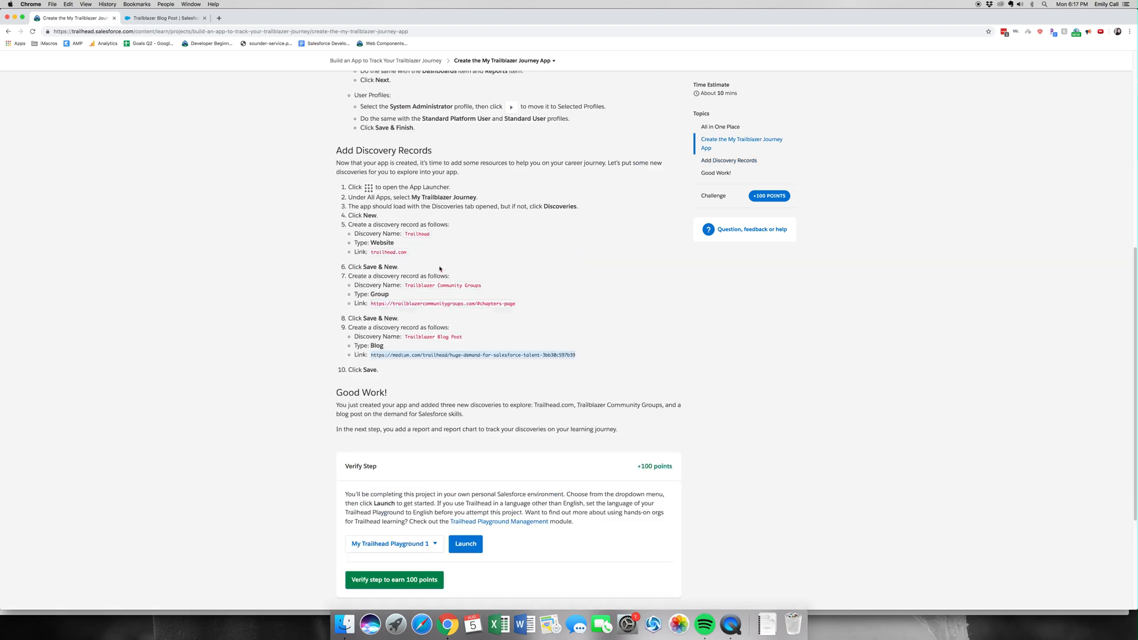
{"action": "scroll", "scroll_direction": "down", "scroll_amount": 3}
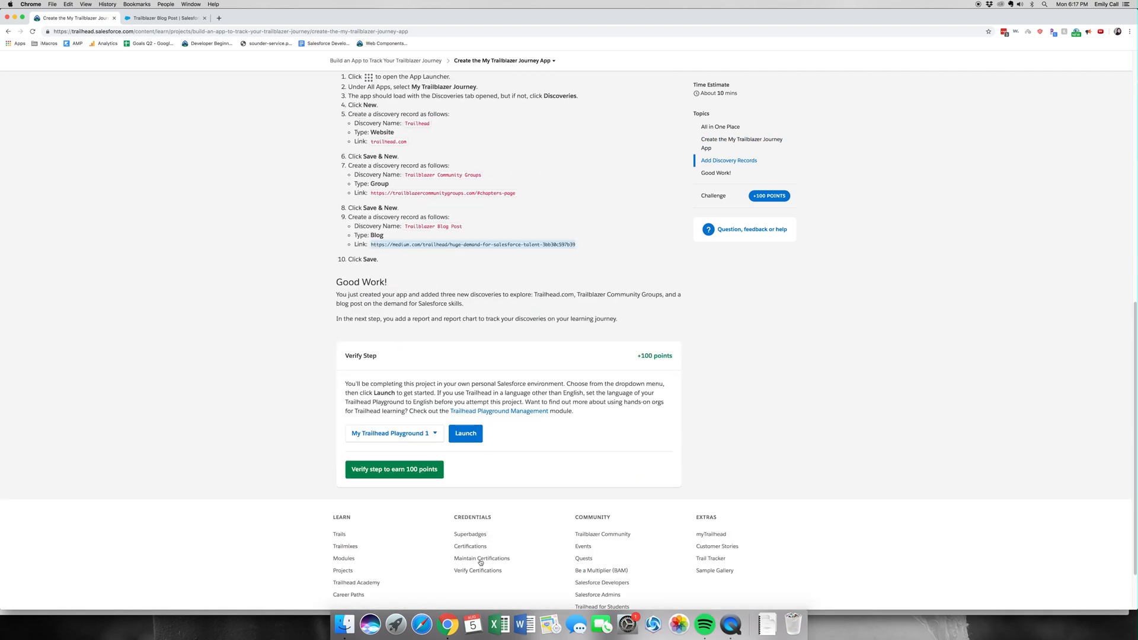
{"action": "left_click", "coordinate": [394, 469]}
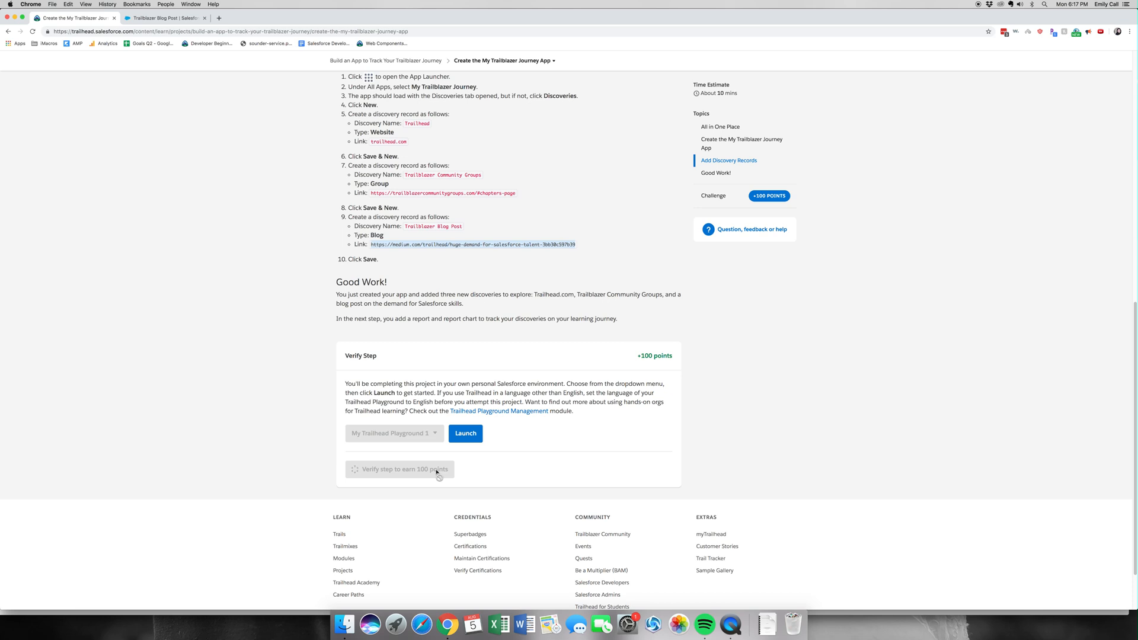
{"action": "left_click", "coordinate": [400, 469]}
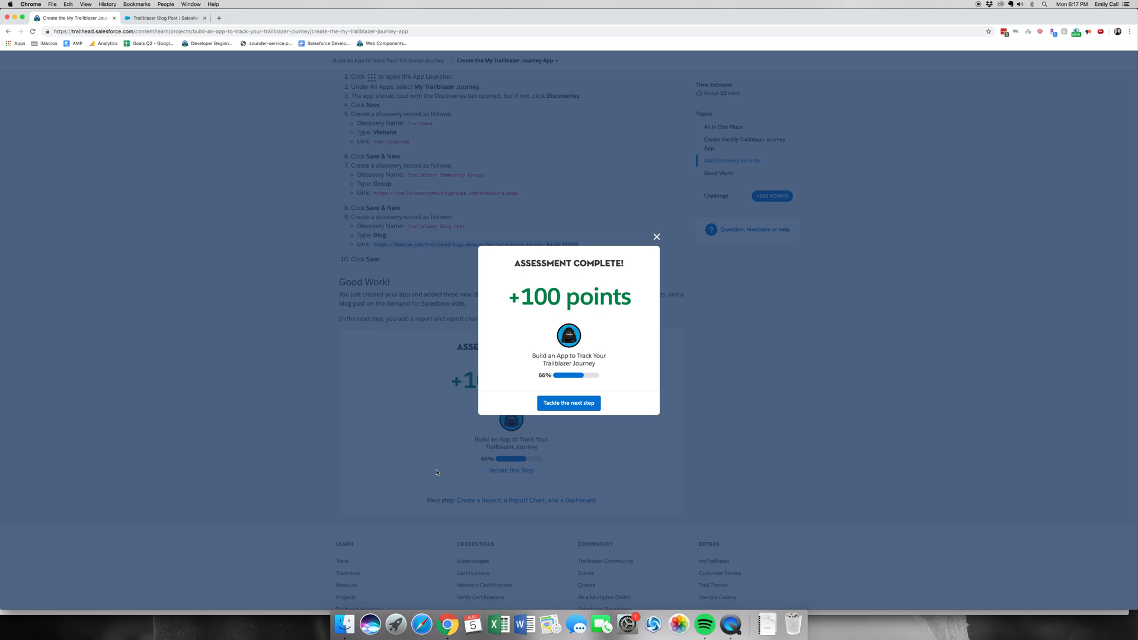